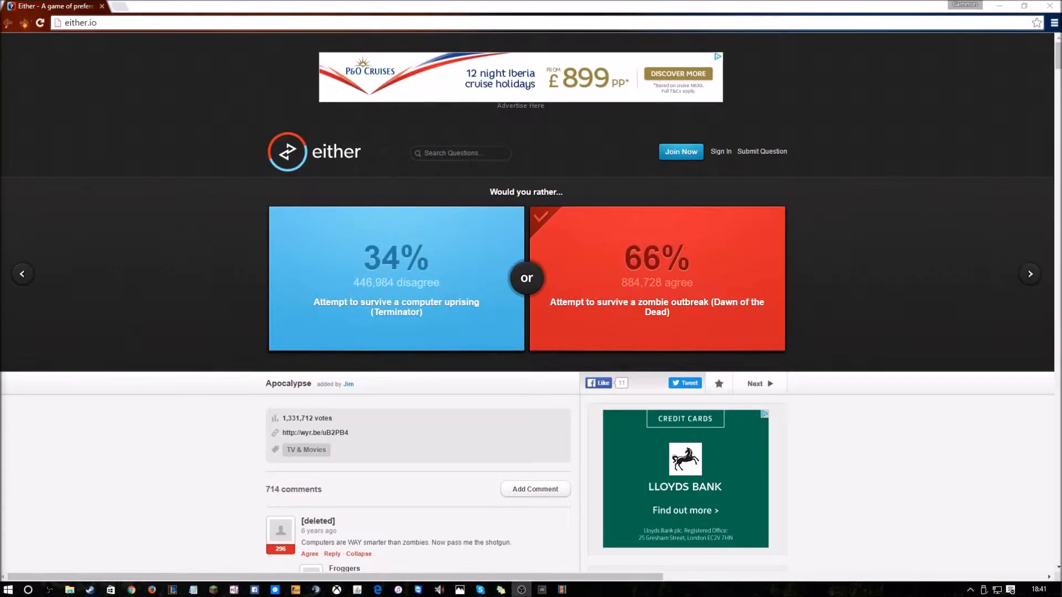
mouse_move(425, 277)
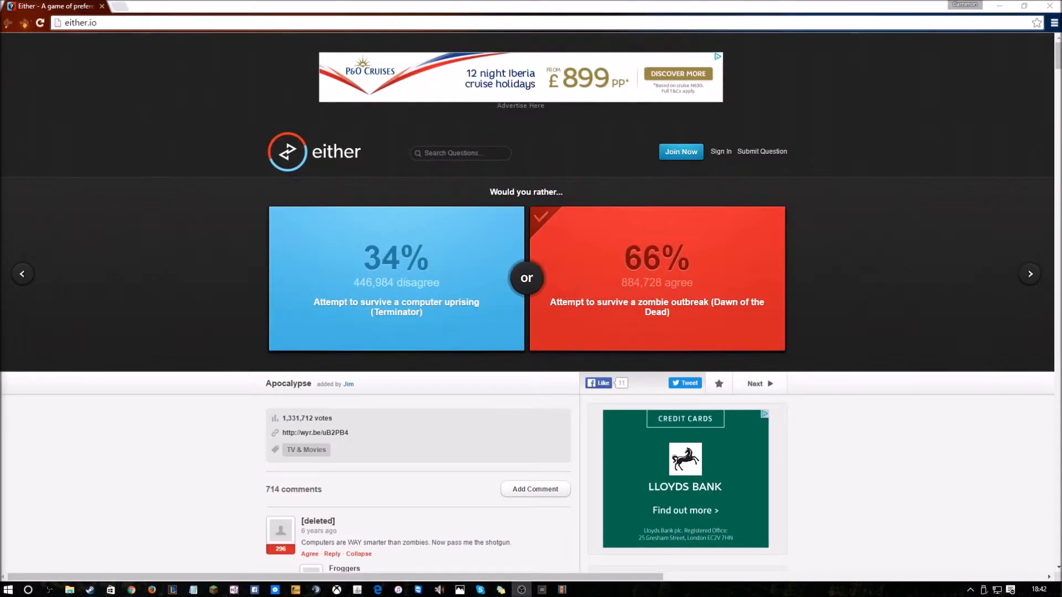
mouse_move(678, 350)
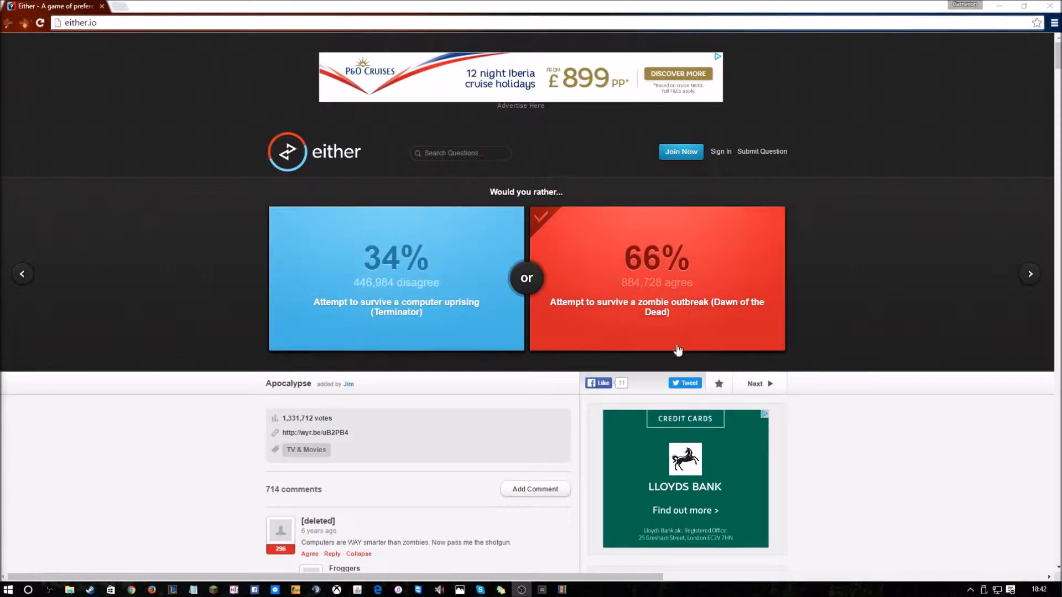
mouse_move(770, 383)
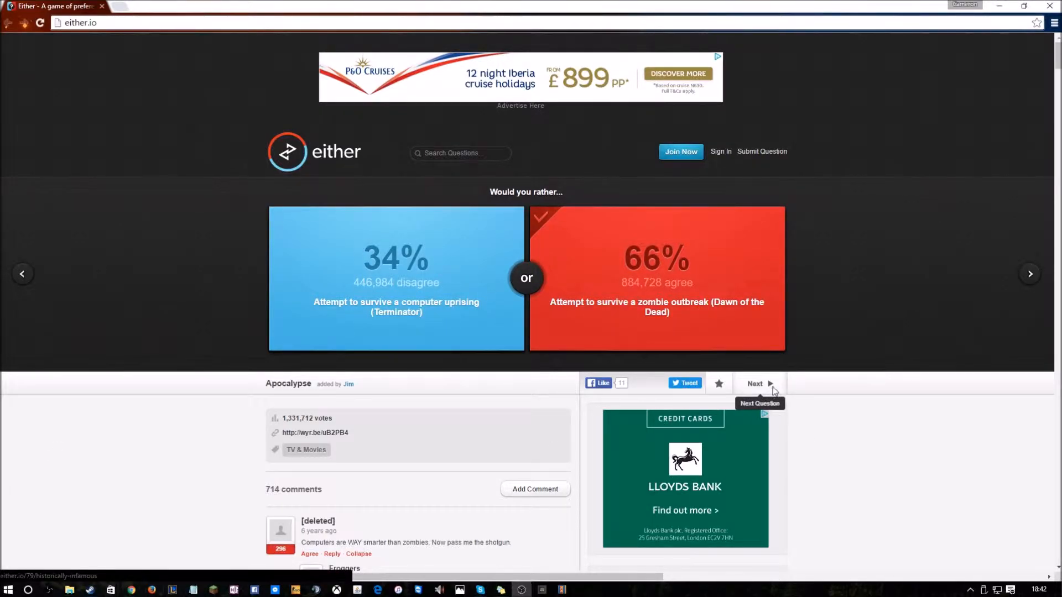
Advance to the 'Exposure' question: naked at the mall versus at school or work
click(755, 383)
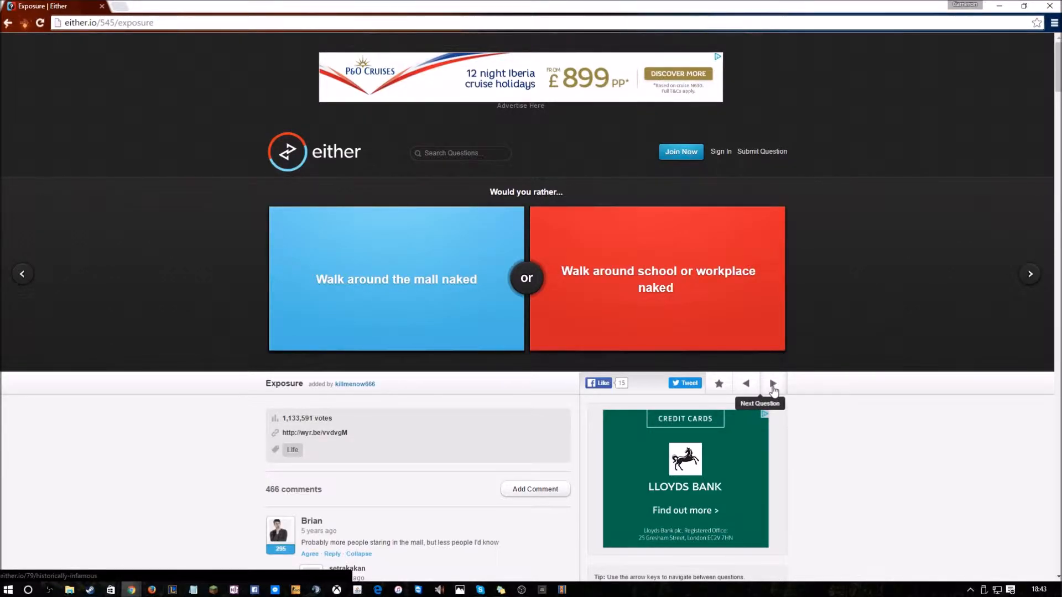
mouse_move(697, 271)
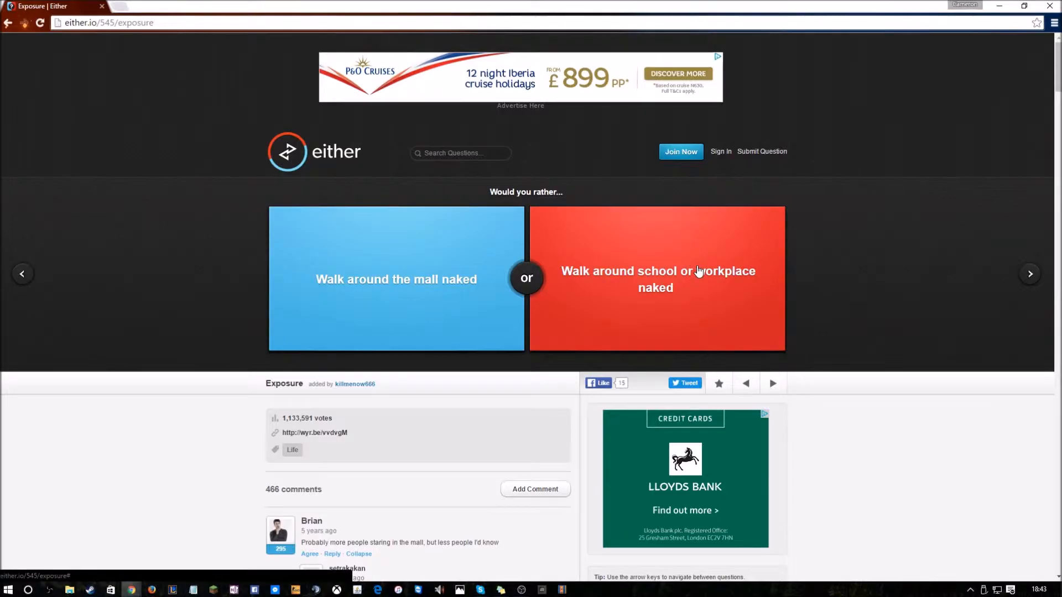
mouse_move(699, 313)
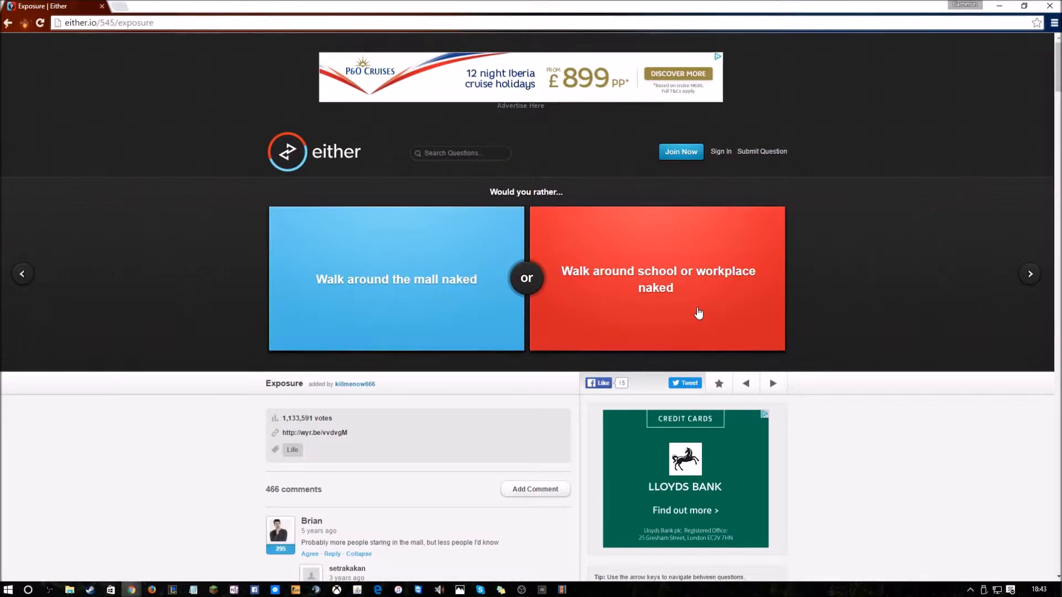
mouse_move(772, 383)
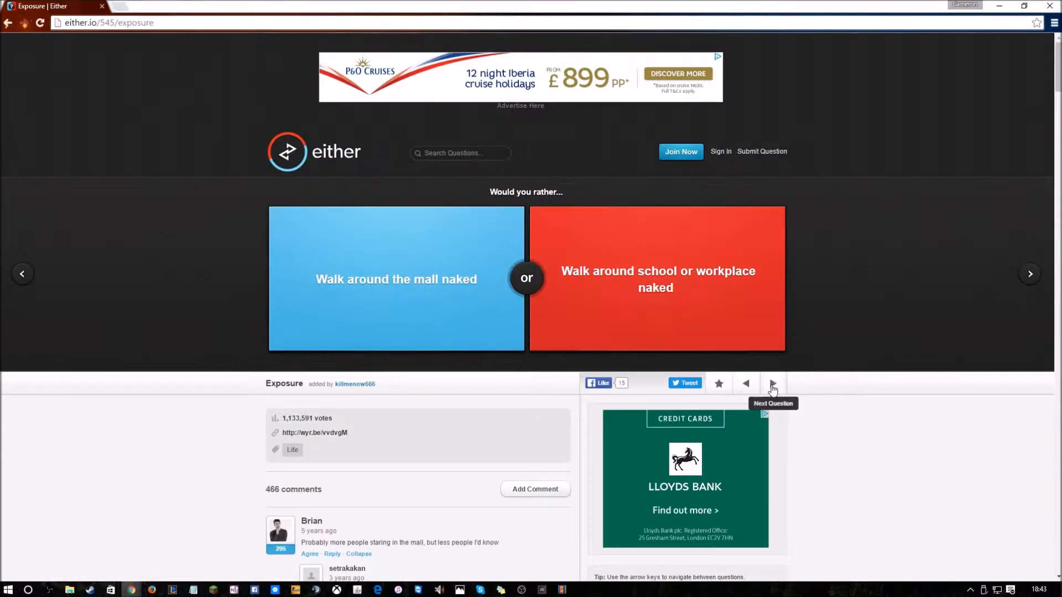
Skip 'Exposure' without voting to load the 'Prison Run' question
click(773, 383)
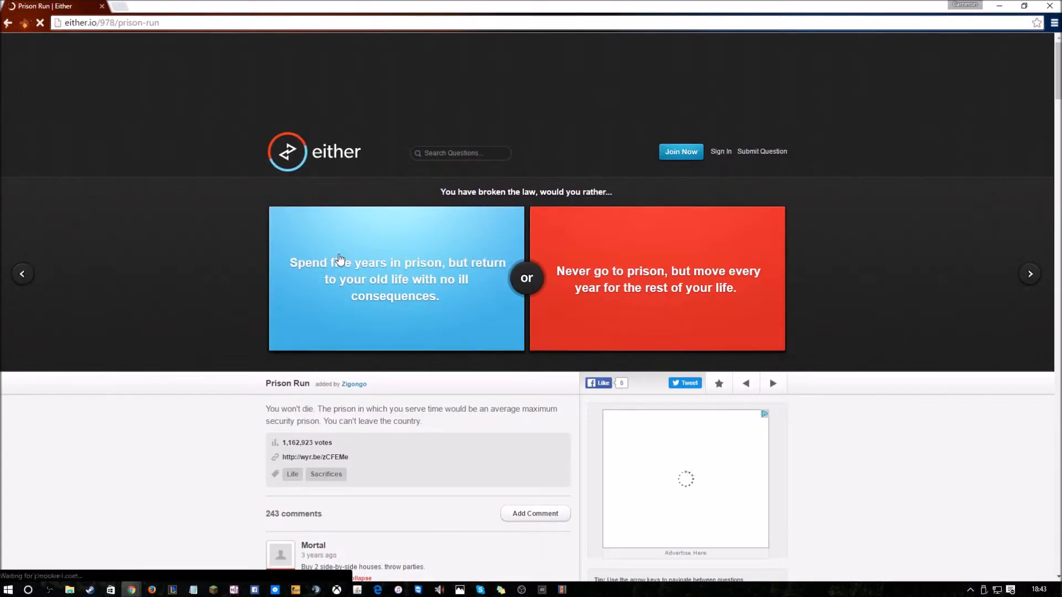
mouse_move(336, 298)
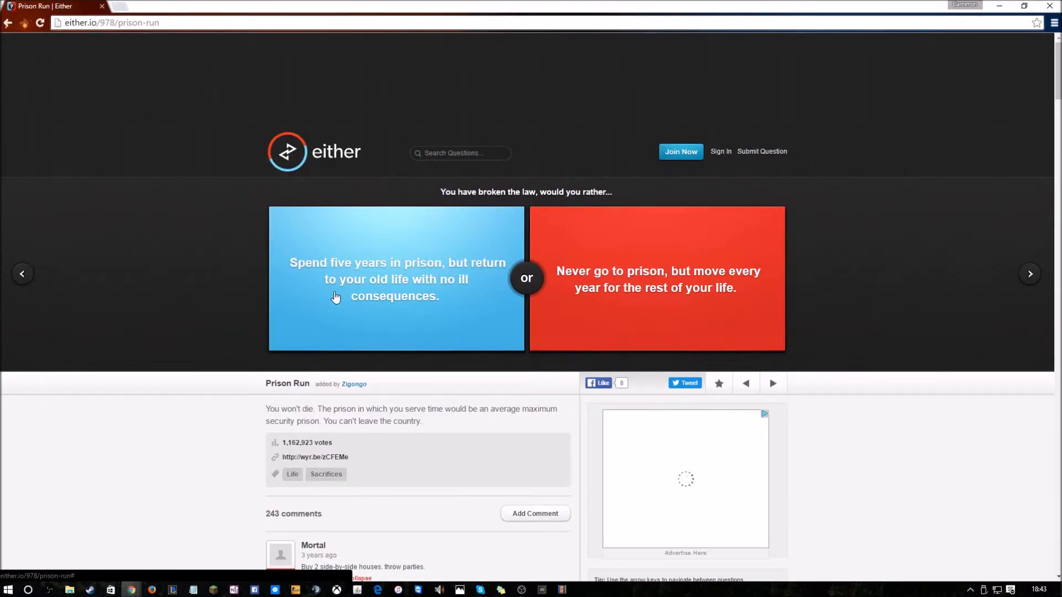
mouse_move(401, 284)
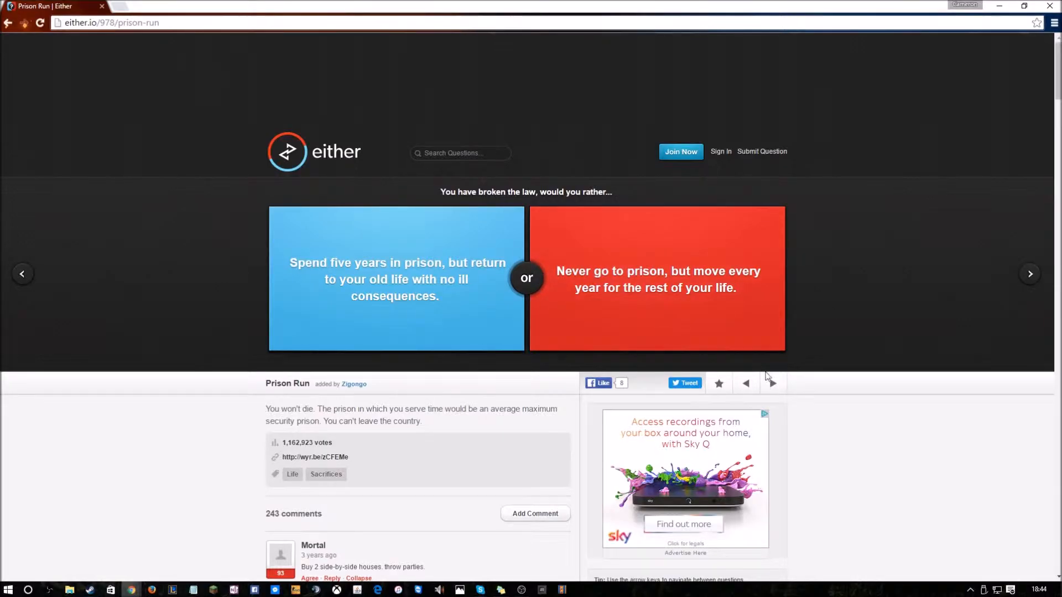
mouse_move(603, 318)
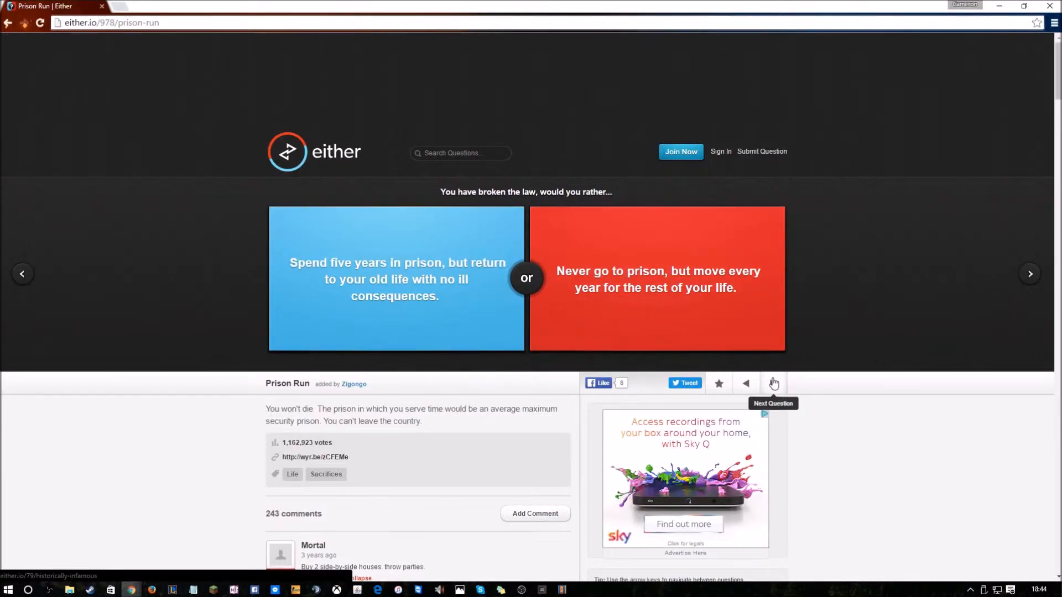
Skip 'Prison Run' and 'Religious Experience' unanswered to reach 'Mortal or Immortal'
click(773, 383)
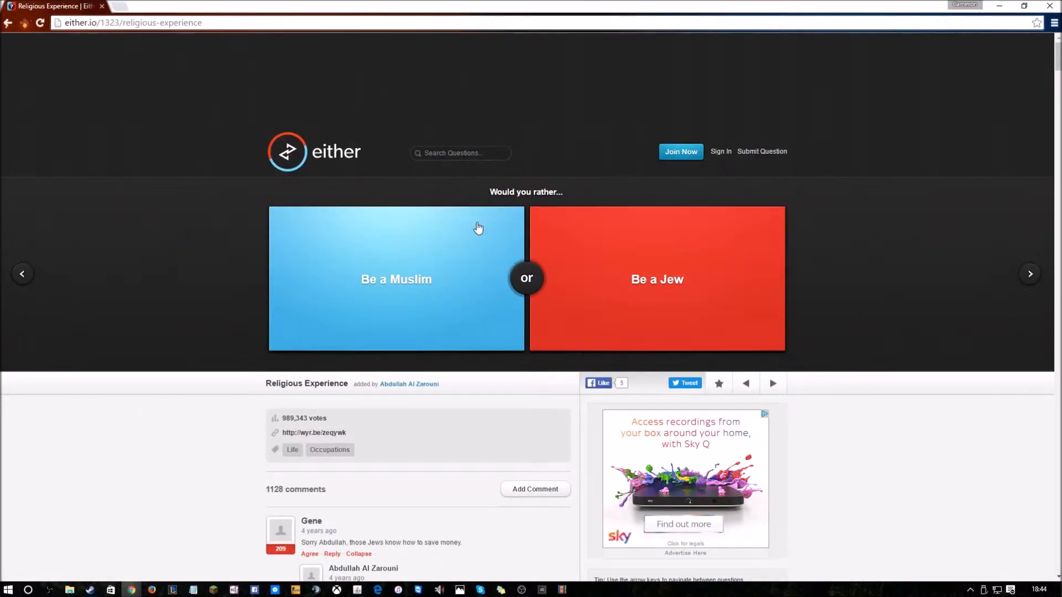
mouse_move(625, 369)
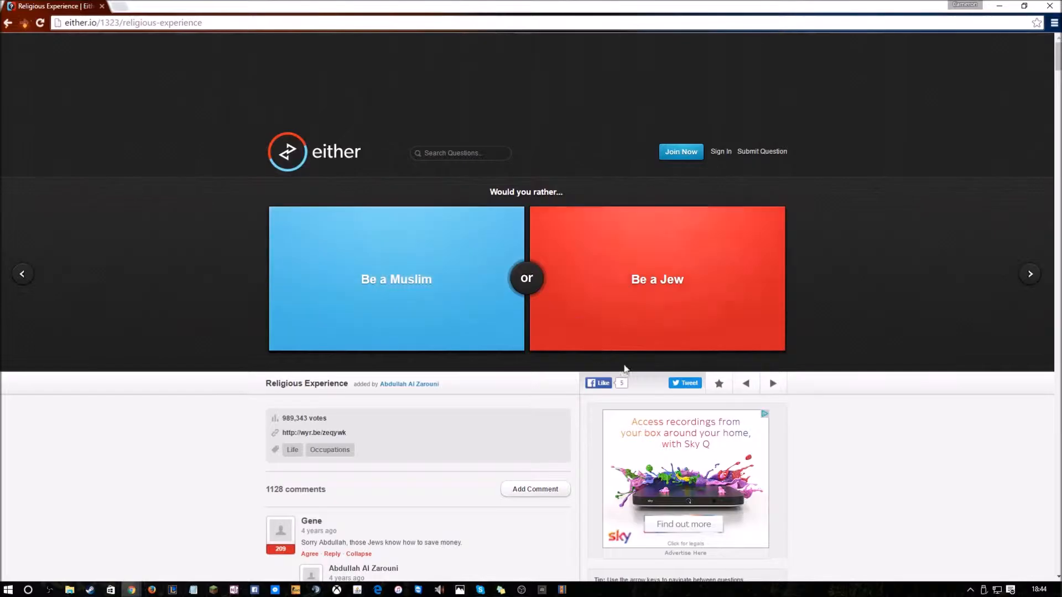
click(772, 384)
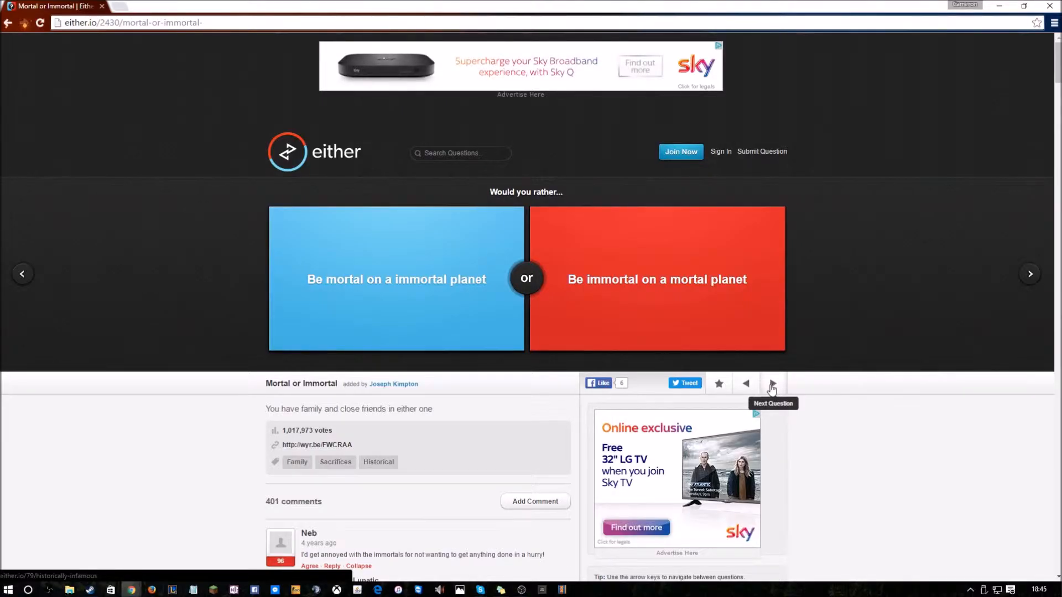
Skip 'Mortal or Immortal' to load 'Comics to Life': unknown superhero versus famous villain
click(773, 383)
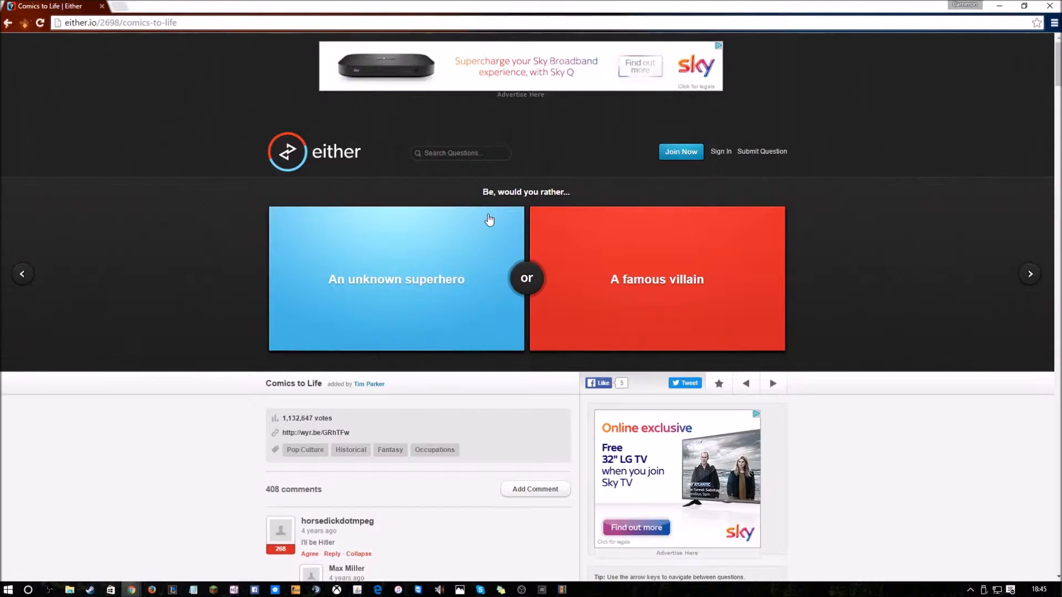
mouse_move(323, 296)
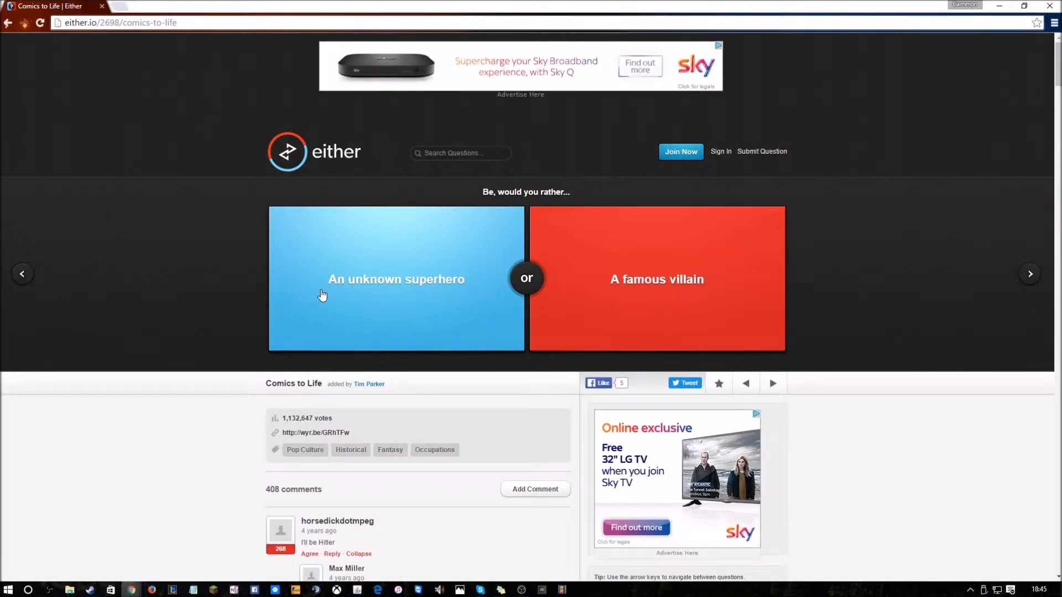
mouse_move(531, 327)
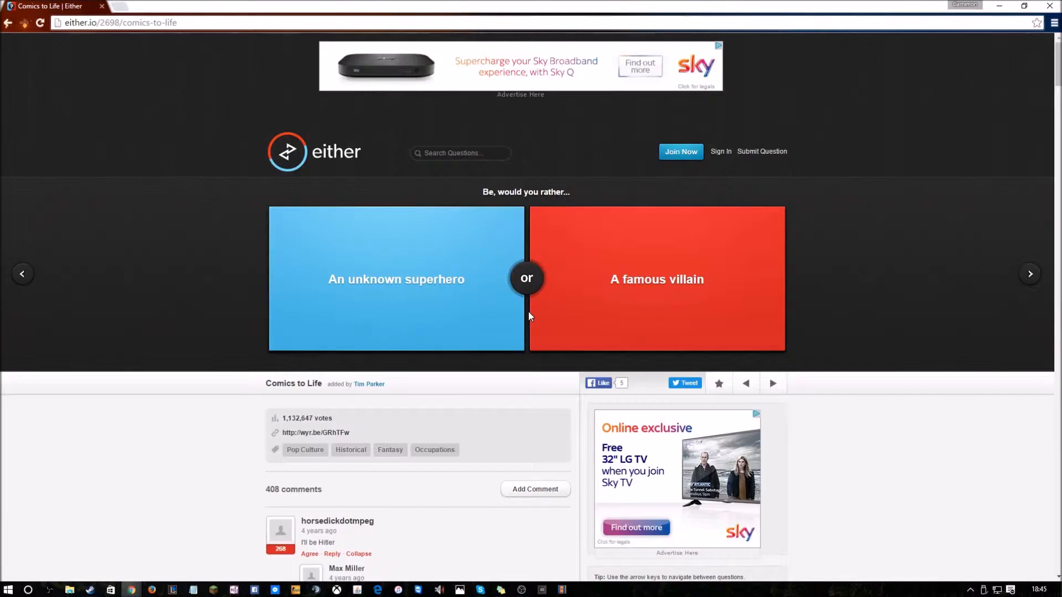
mouse_move(535, 279)
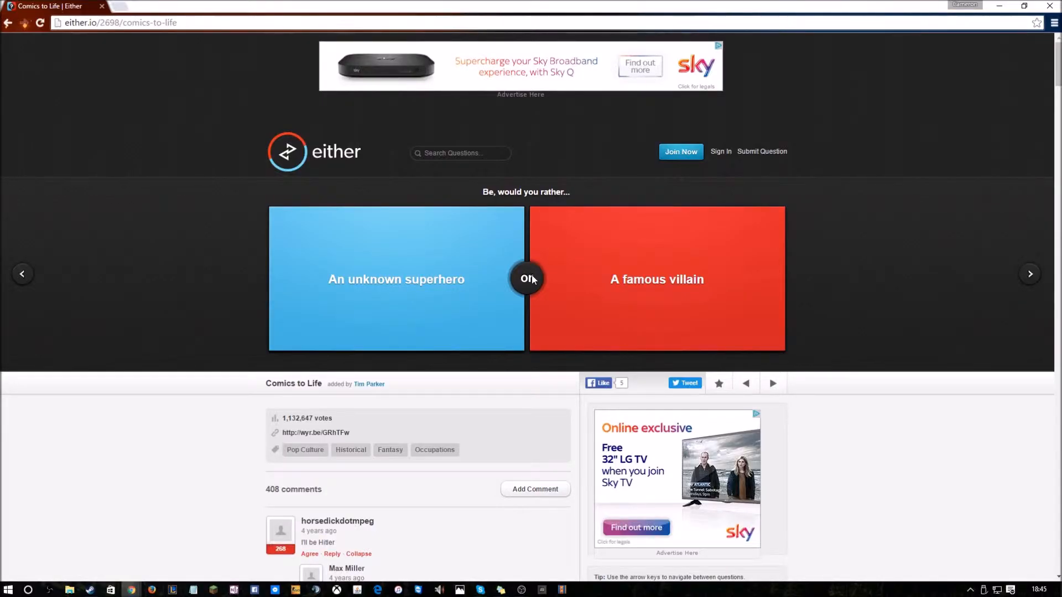
mouse_move(144, 380)
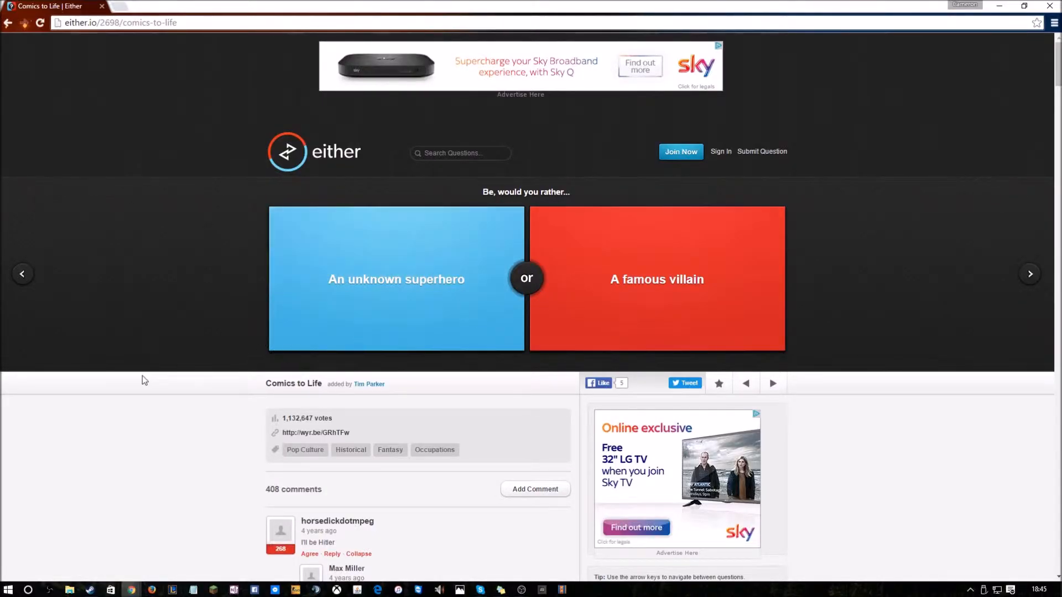
mouse_move(139, 380)
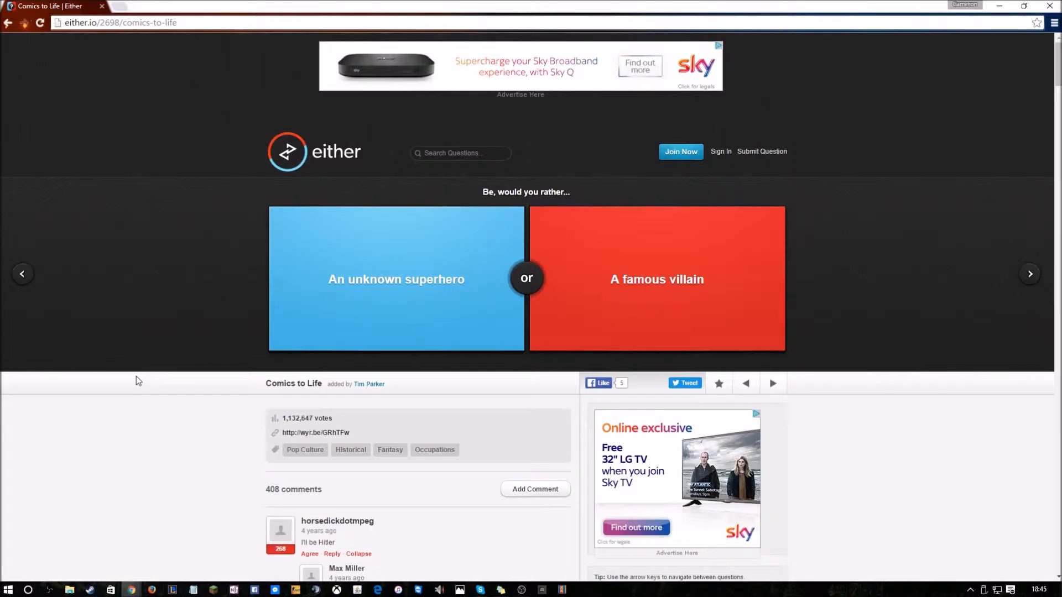
mouse_move(232, 324)
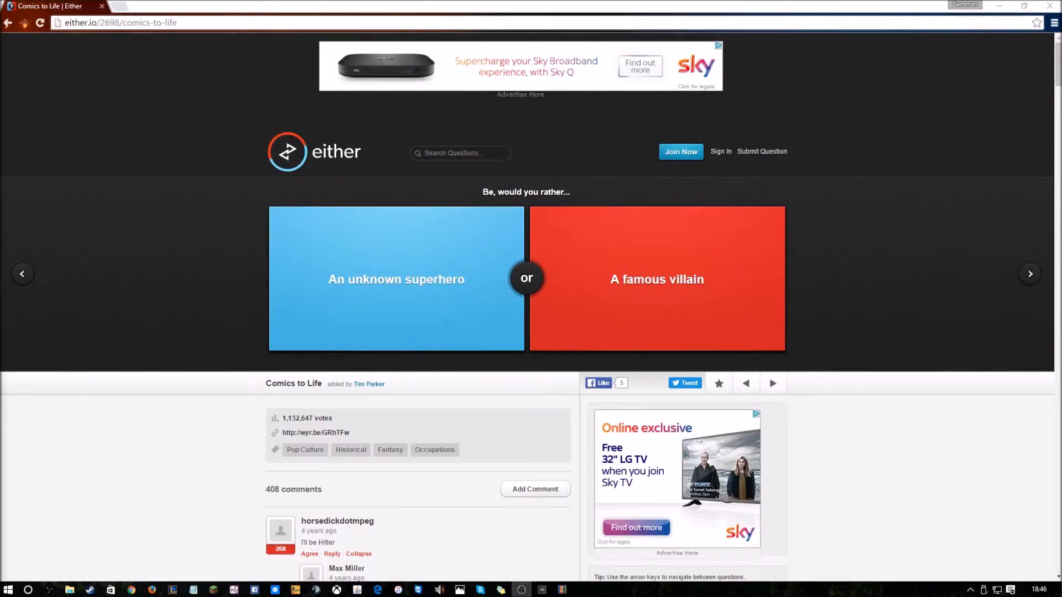
mouse_move(618, 363)
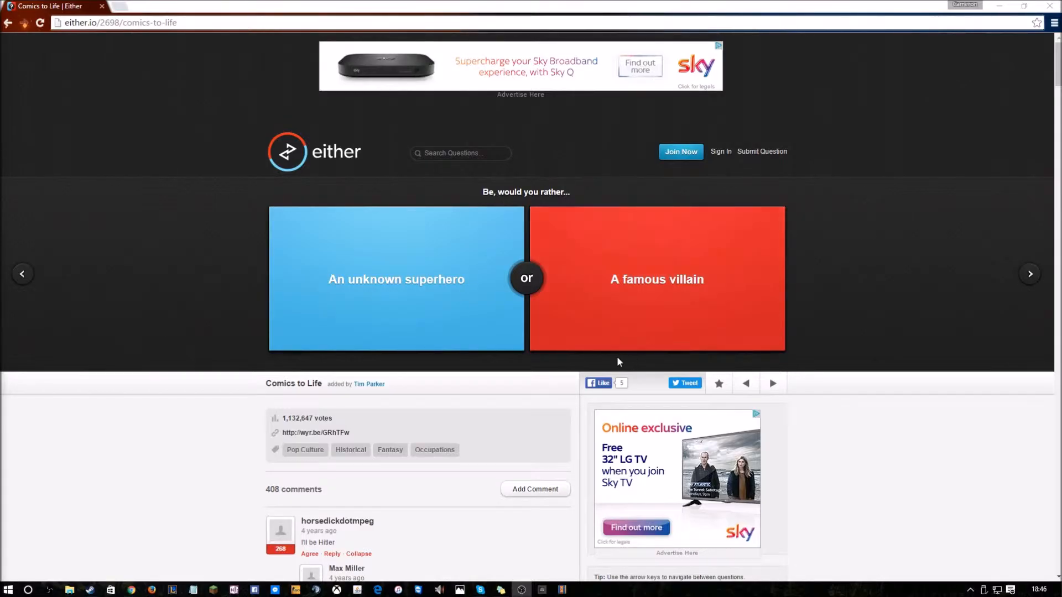
mouse_move(414, 316)
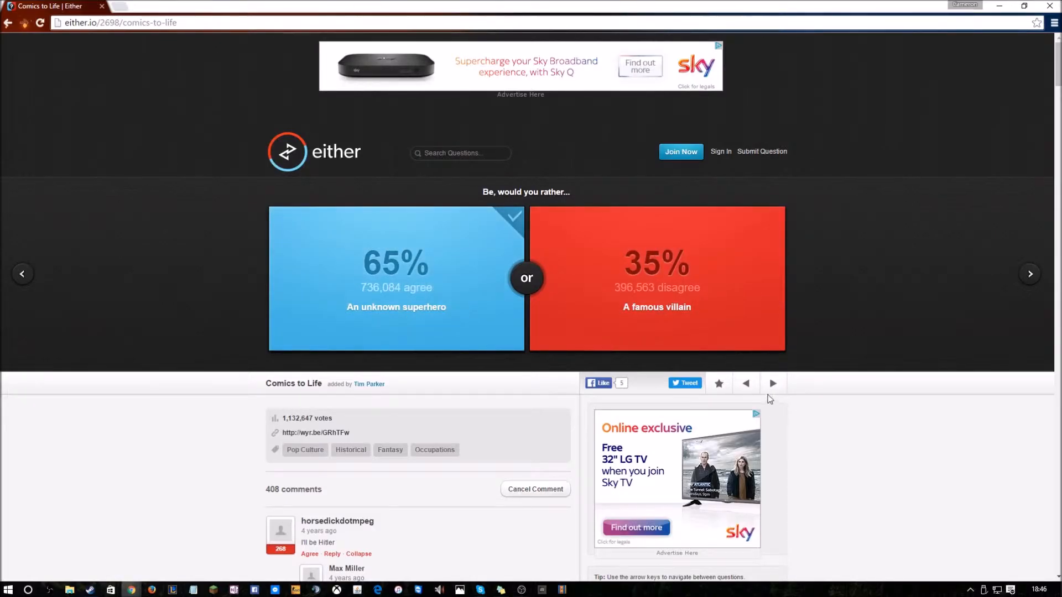
Advance to the 'Shoe Dilemma' question: Crocs versus socks and sandals
click(773, 383)
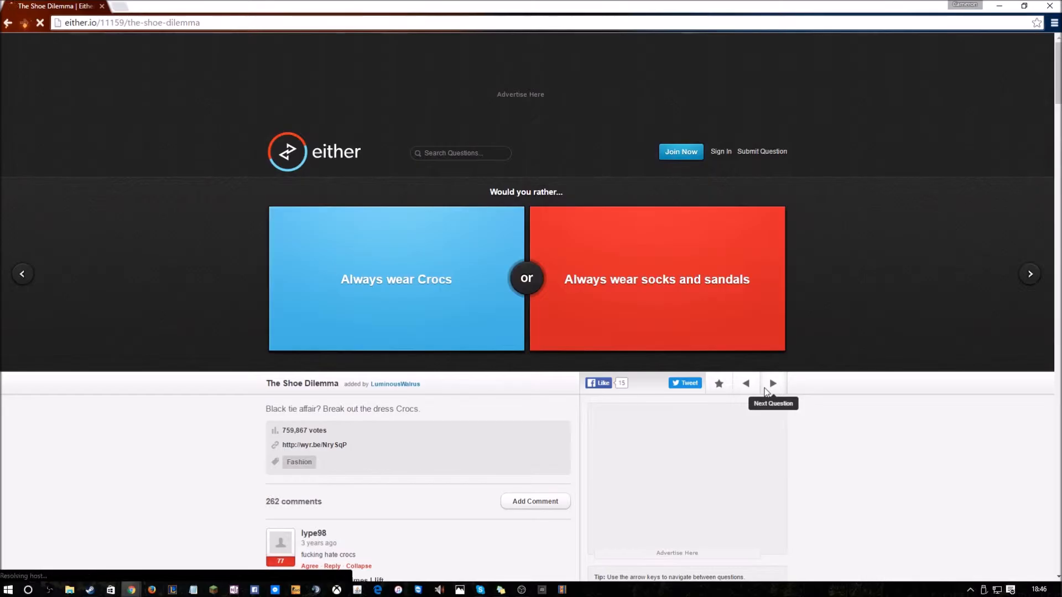
mouse_move(508, 323)
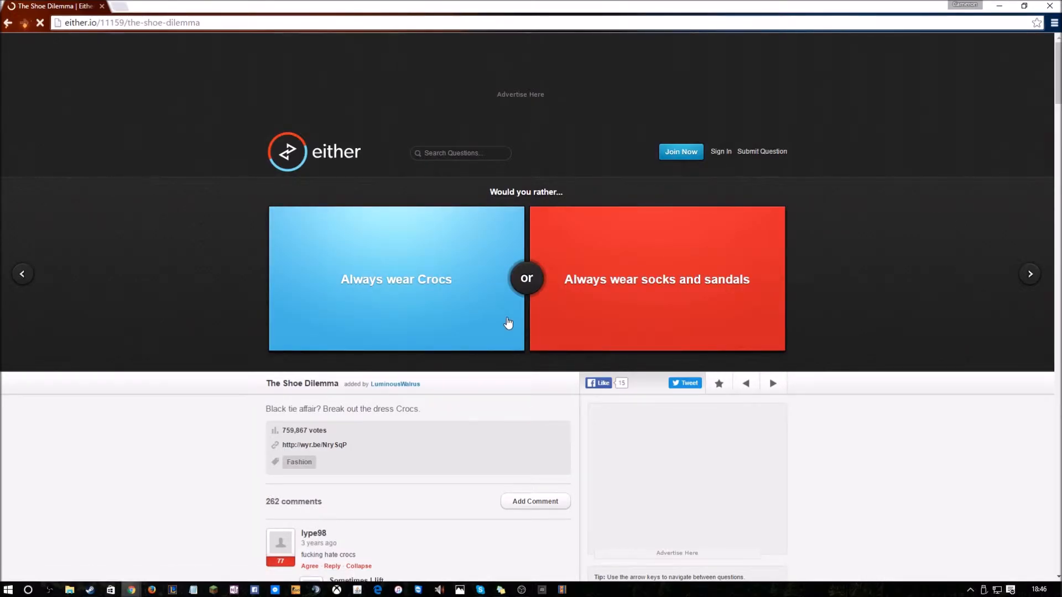
mouse_move(489, 326)
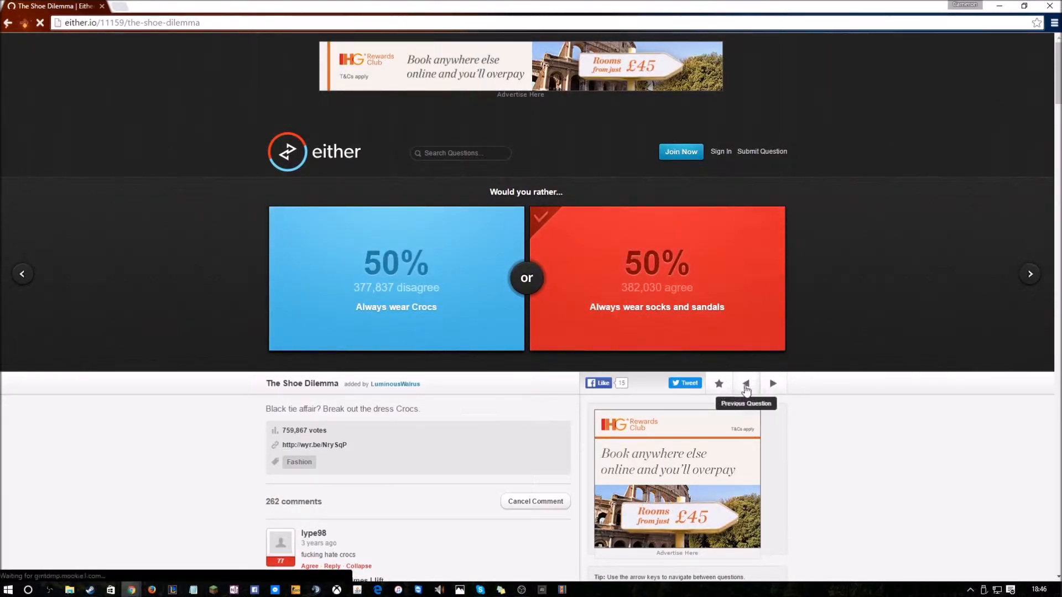
Load 'Covered Up' and vote for 50% body burns, showing 33% versus 67%
click(745, 384)
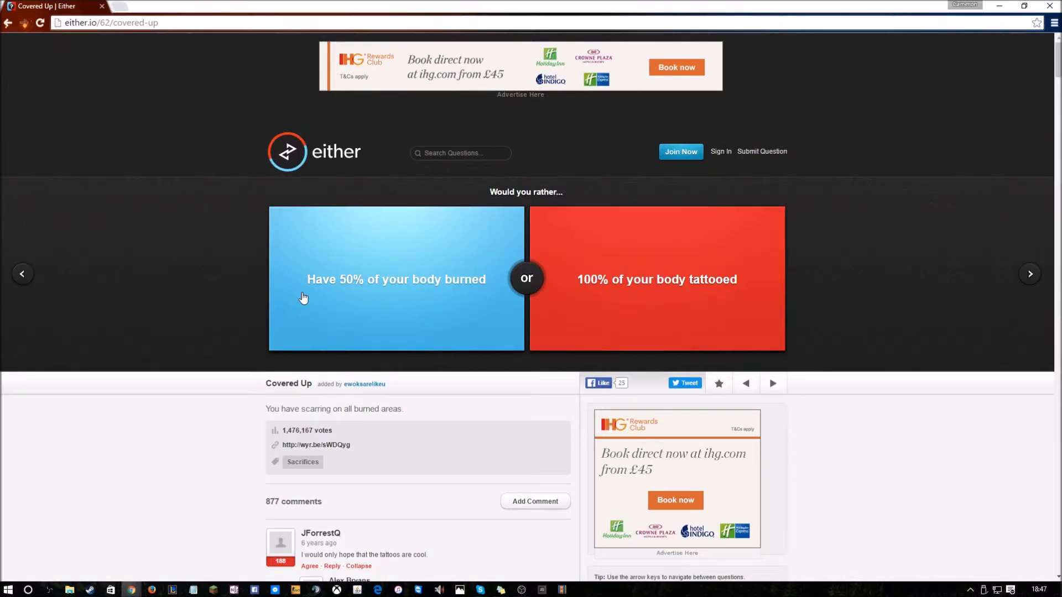
mouse_move(554, 262)
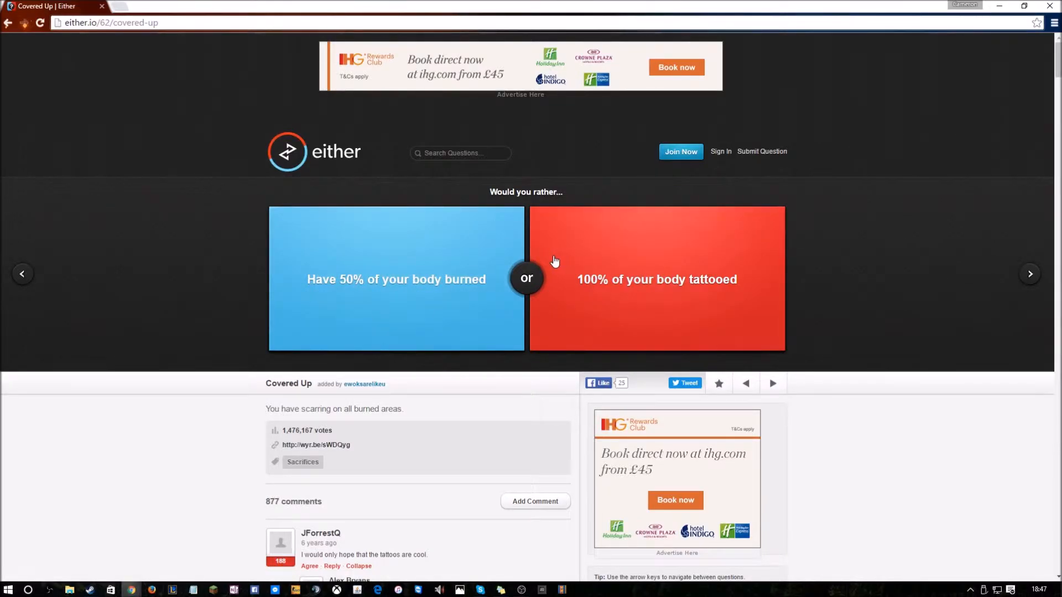
mouse_move(549, 263)
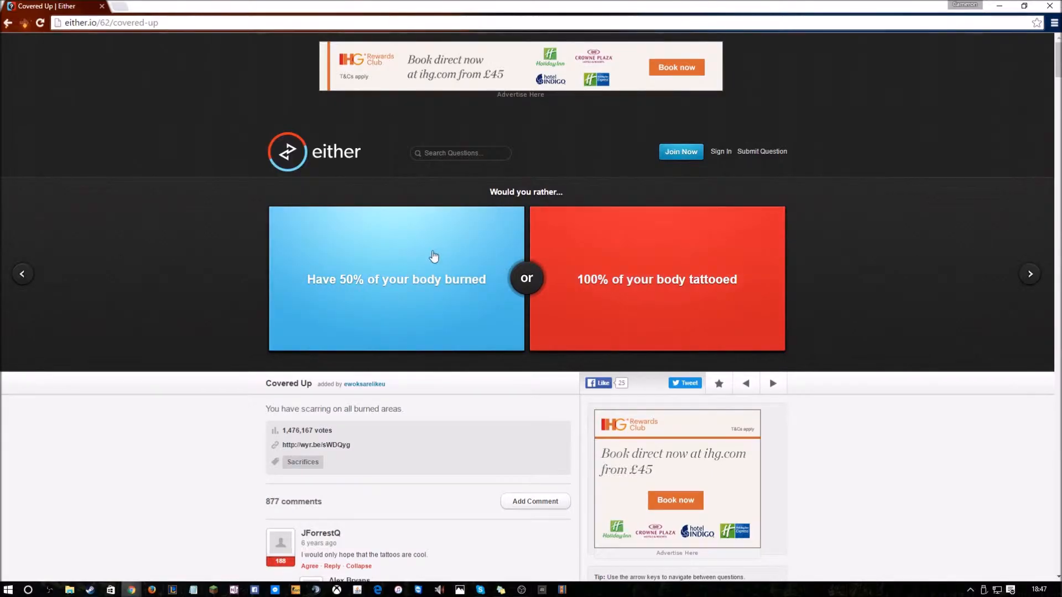
mouse_move(349, 305)
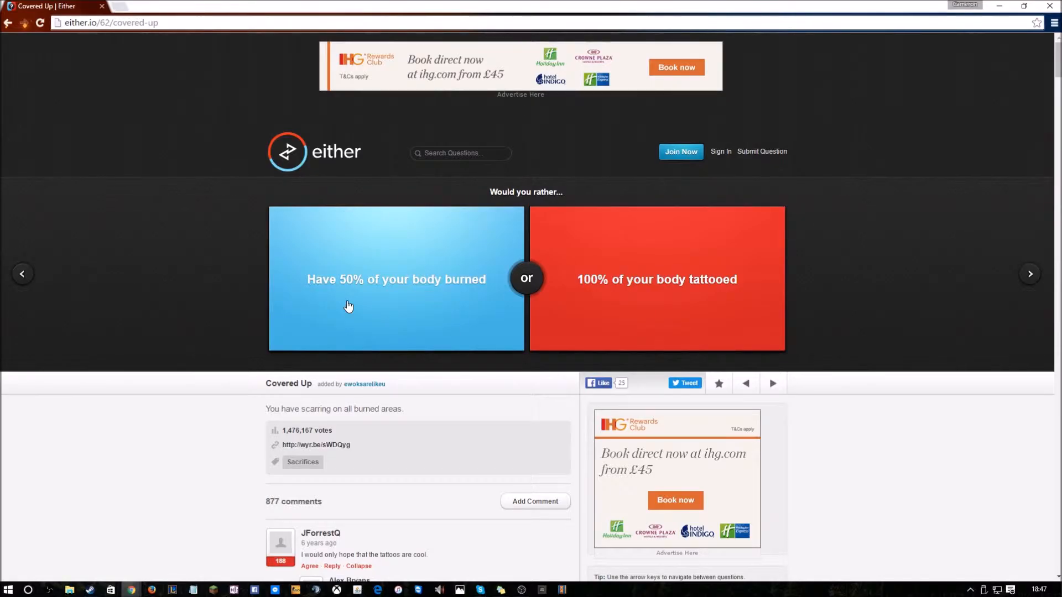
mouse_move(403, 292)
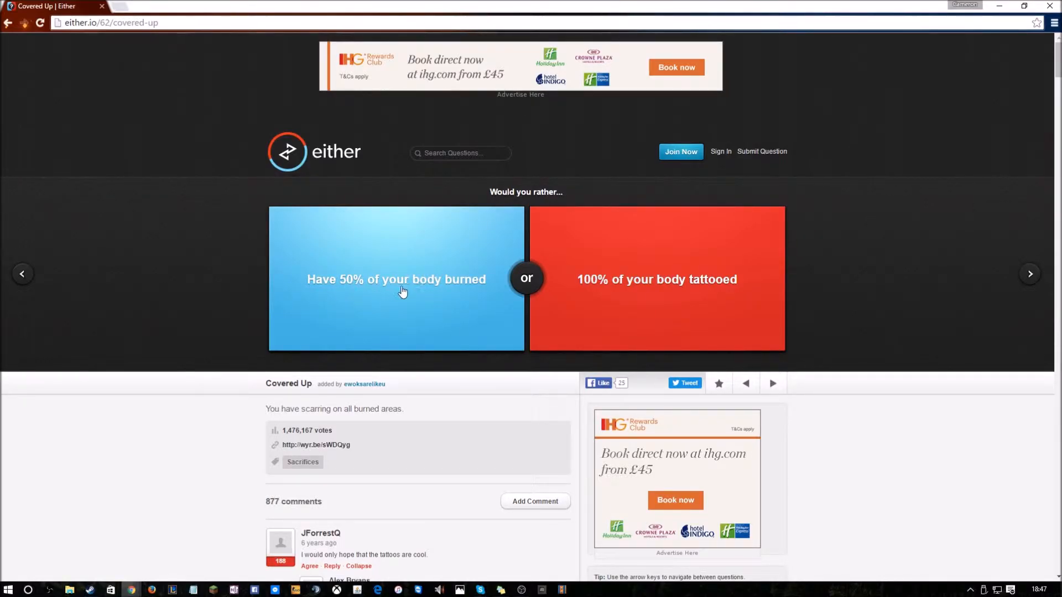
click(396, 279)
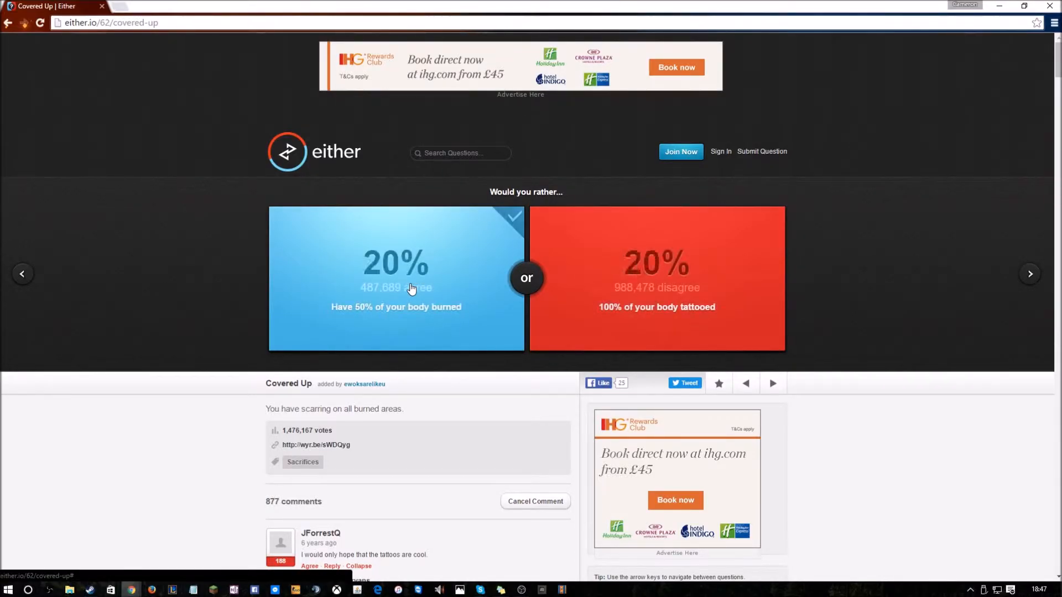
click(396, 277)
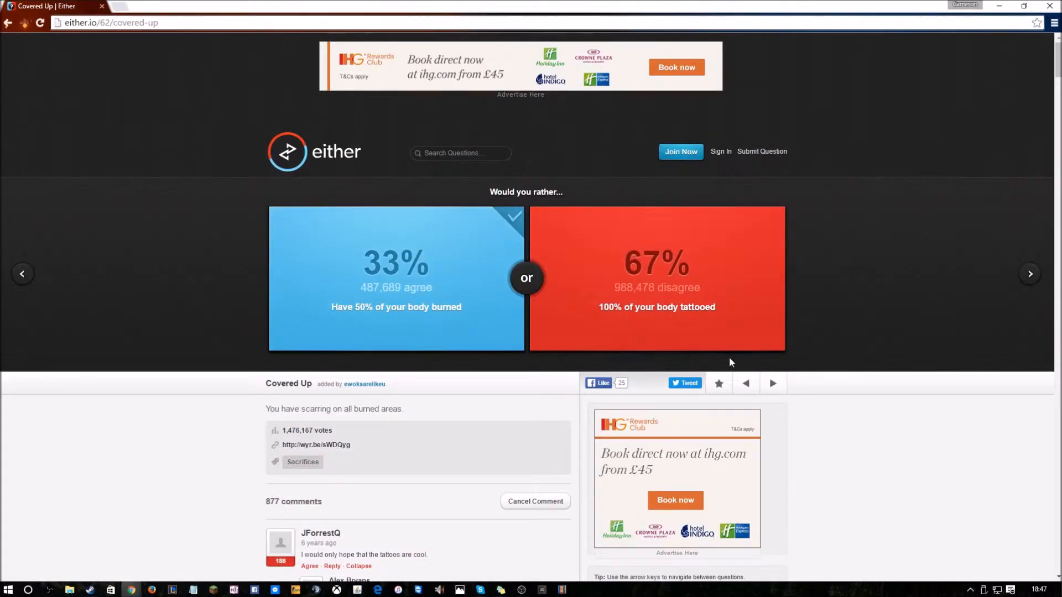
mouse_move(671, 358)
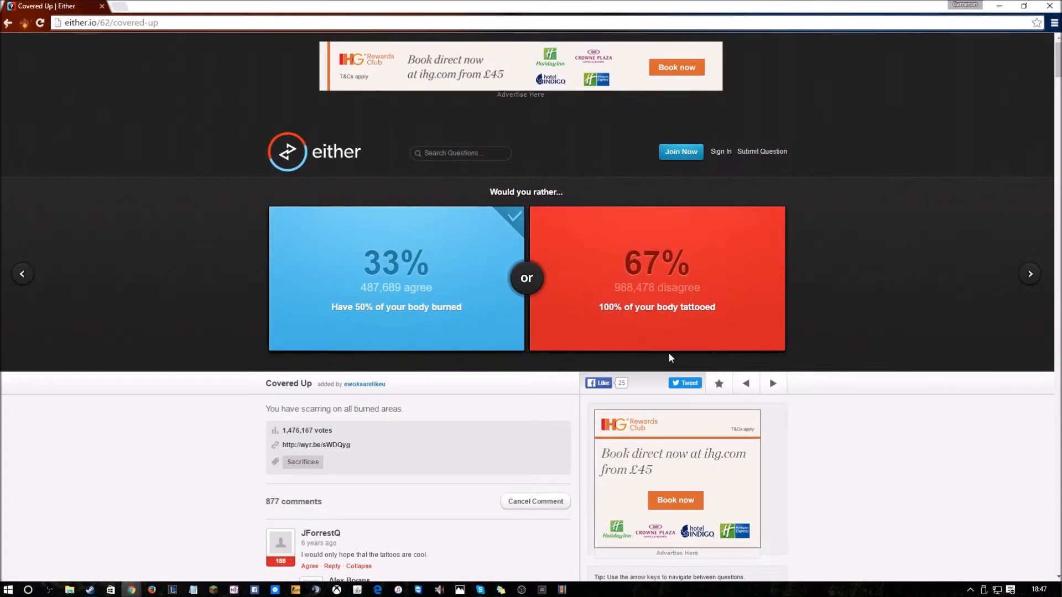
mouse_move(577, 363)
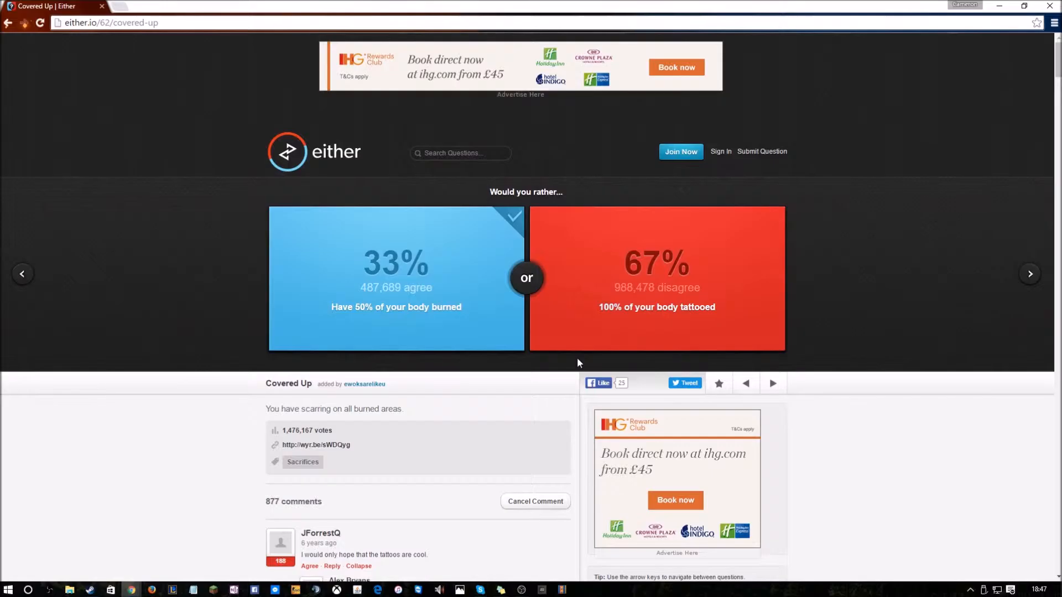
mouse_move(484, 261)
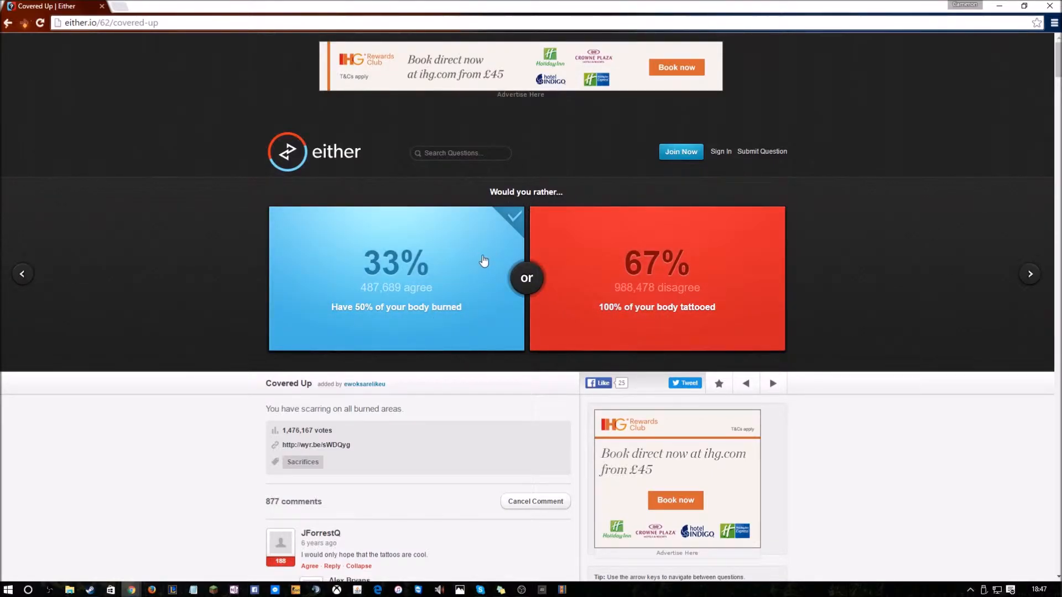
mouse_move(936, 311)
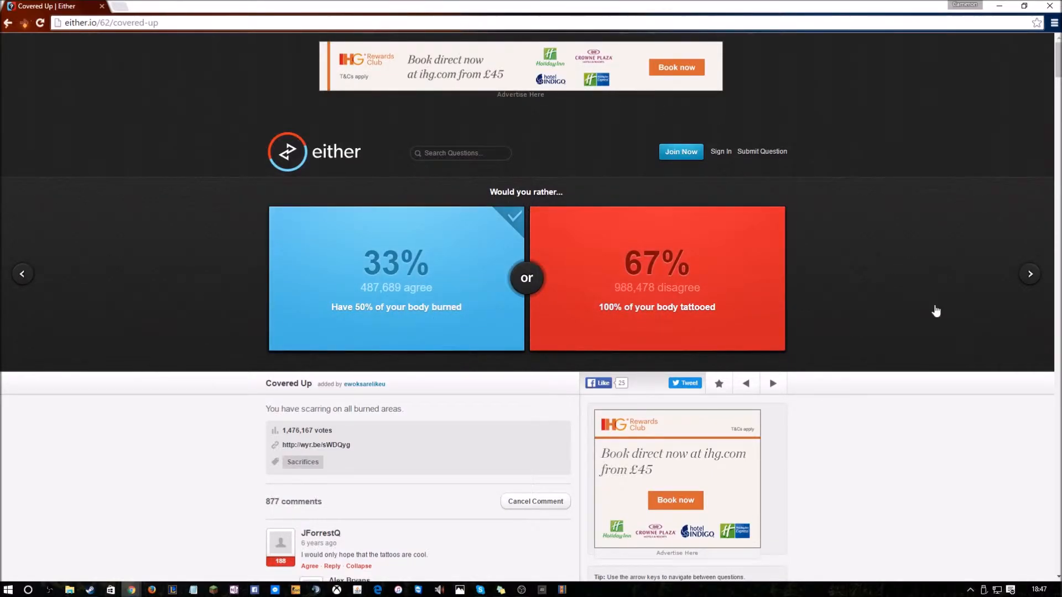
Load 'Deep Space & Deep Sea' and vote submarine, showing 31% versus 69%
click(772, 383)
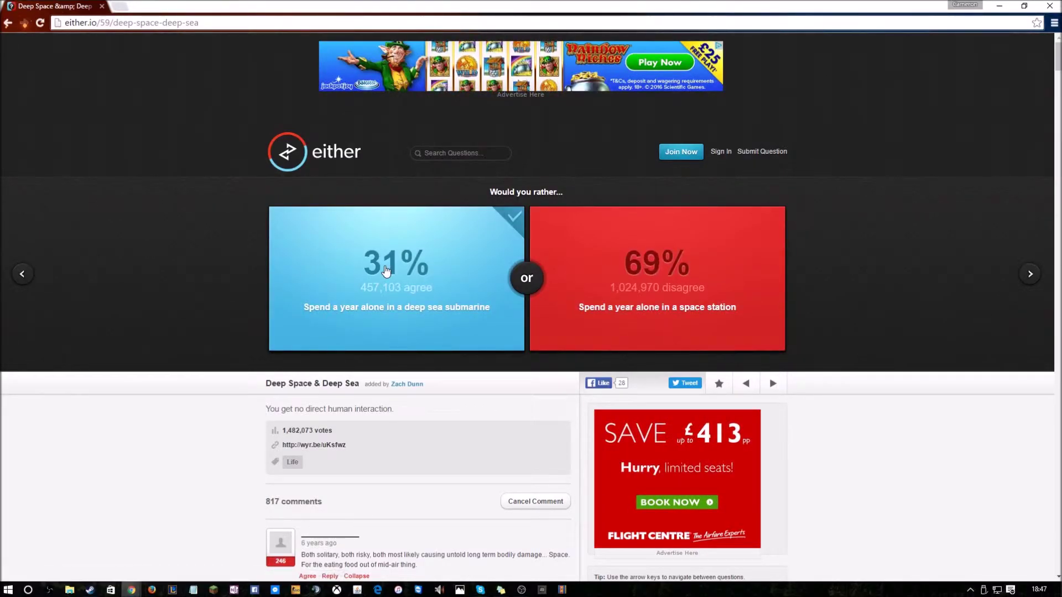
mouse_move(745, 383)
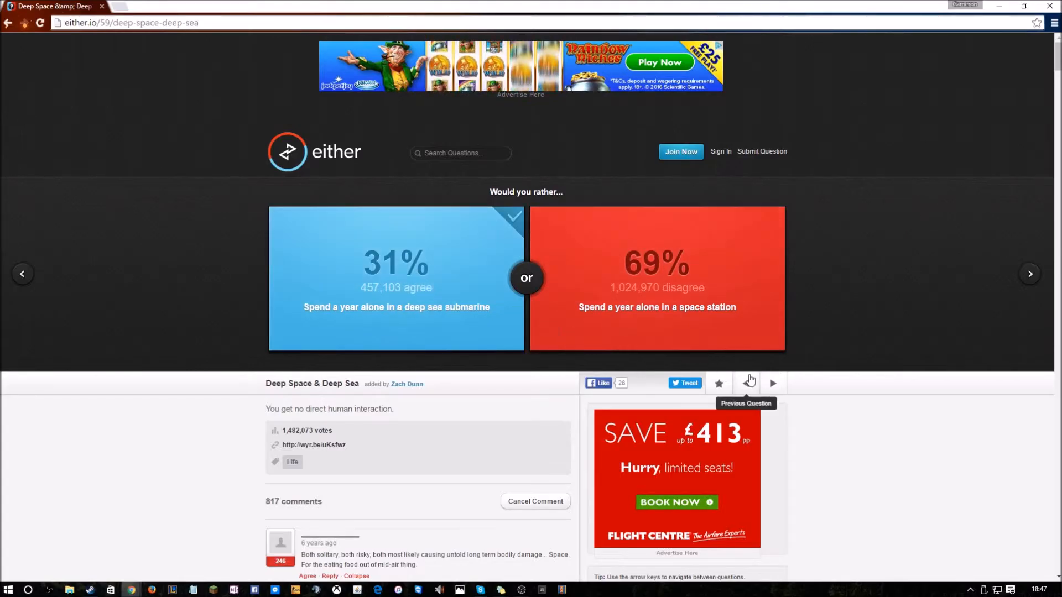
Load 'You're Lame': sleeping in your parents' bed versus weeping at jokes
click(747, 383)
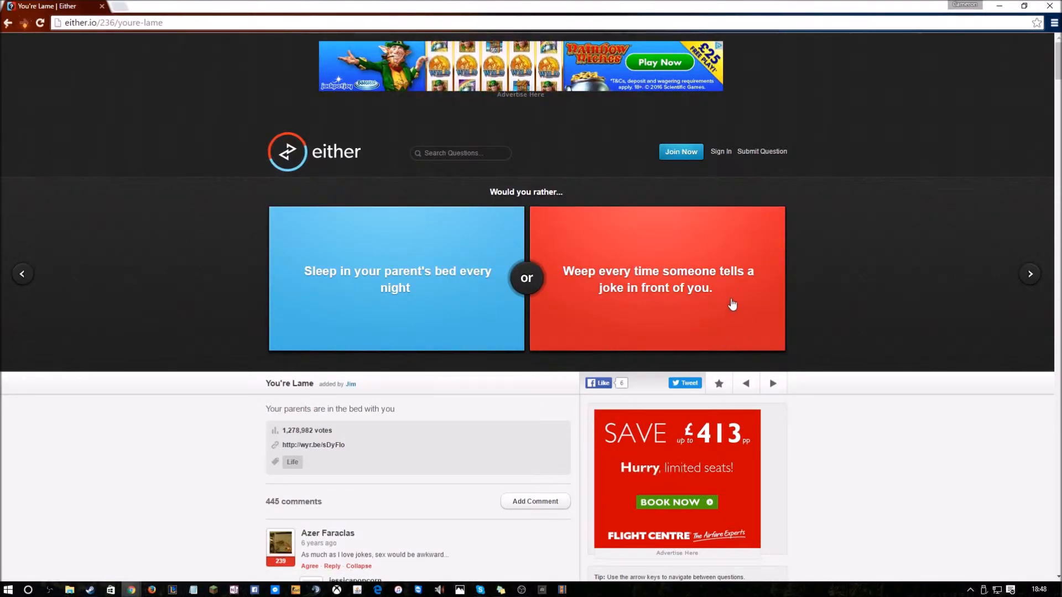
mouse_move(724, 285)
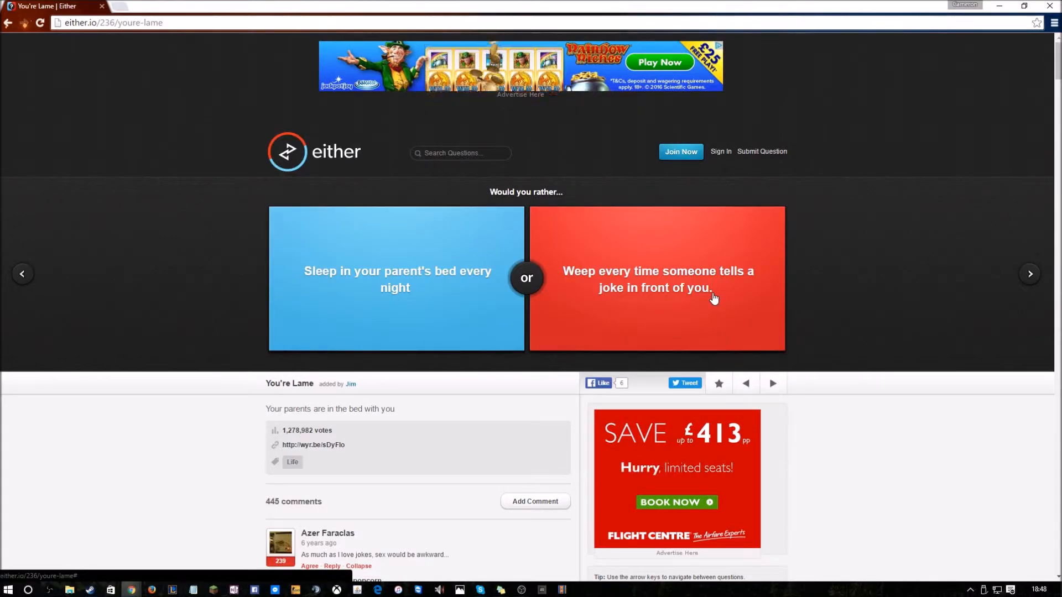
mouse_move(616, 309)
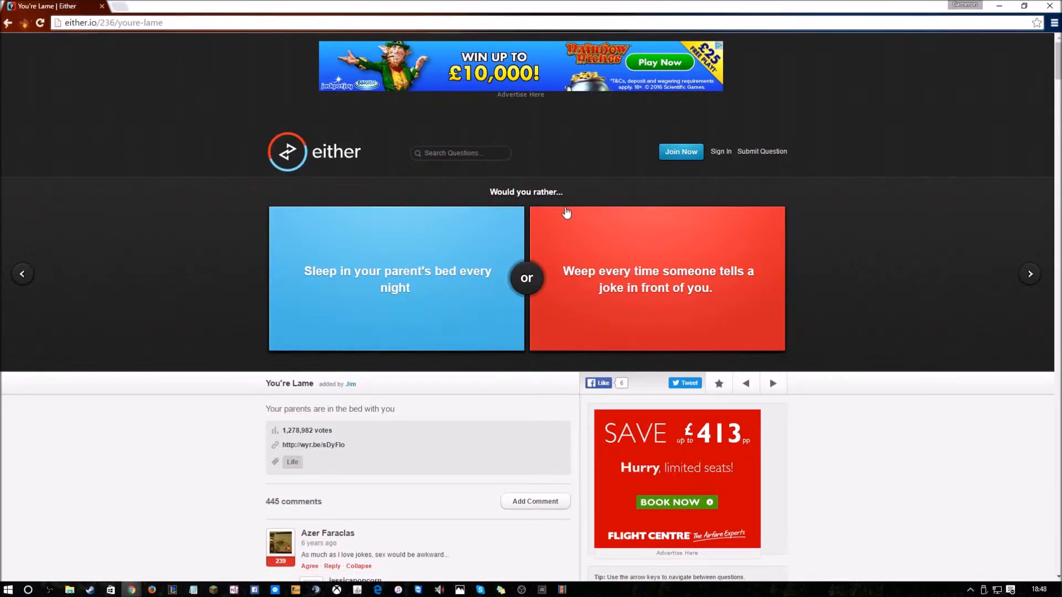
Skip to 'It's Friday, Baby' and vote Rebecca Black, revealing 51% versus 49%
click(657, 278)
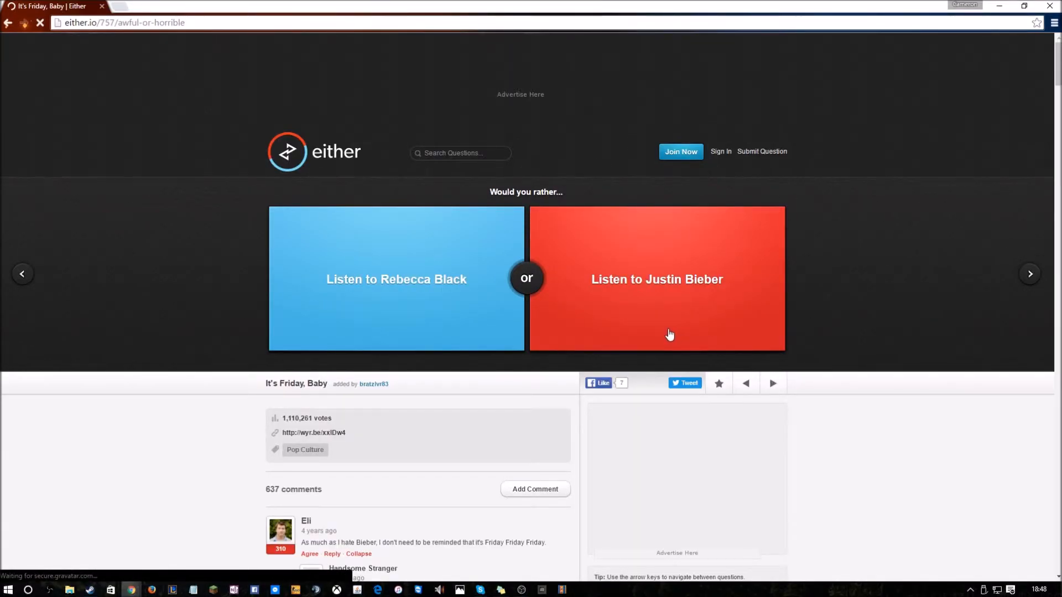
mouse_move(537, 202)
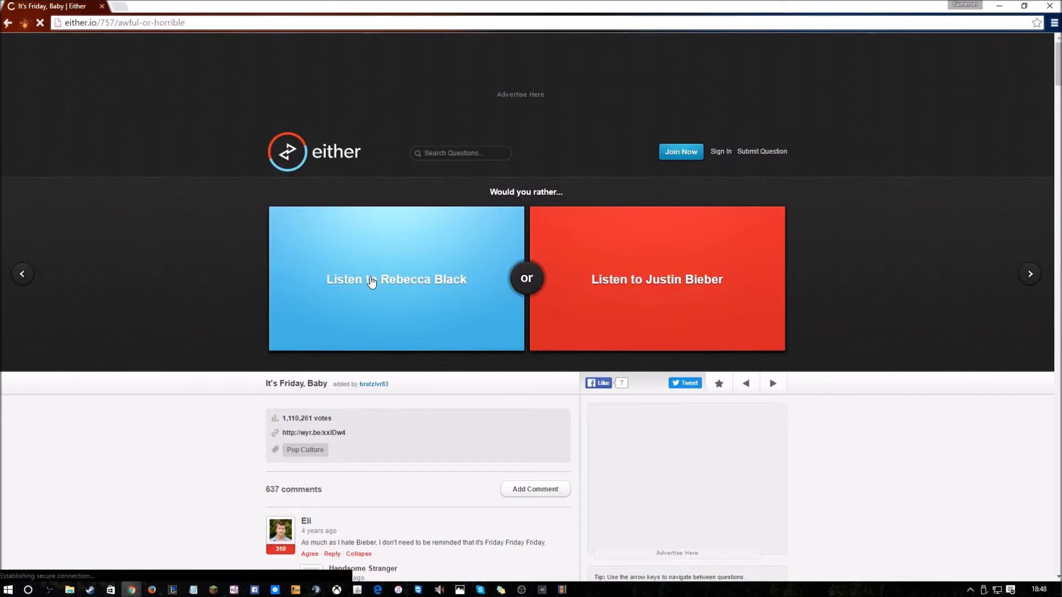
mouse_move(620, 242)
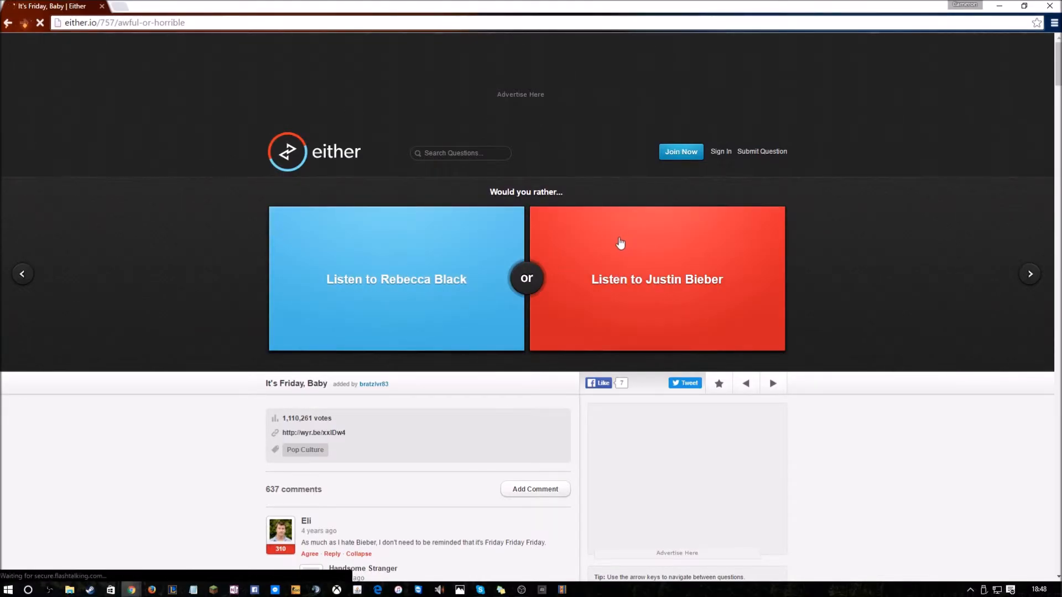
mouse_move(634, 239)
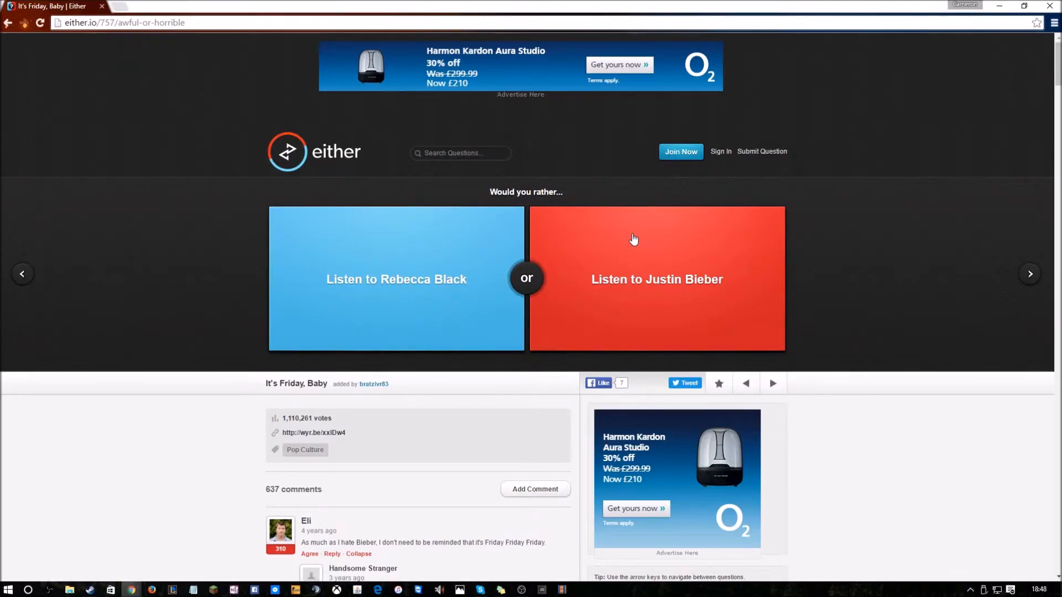
click(396, 279)
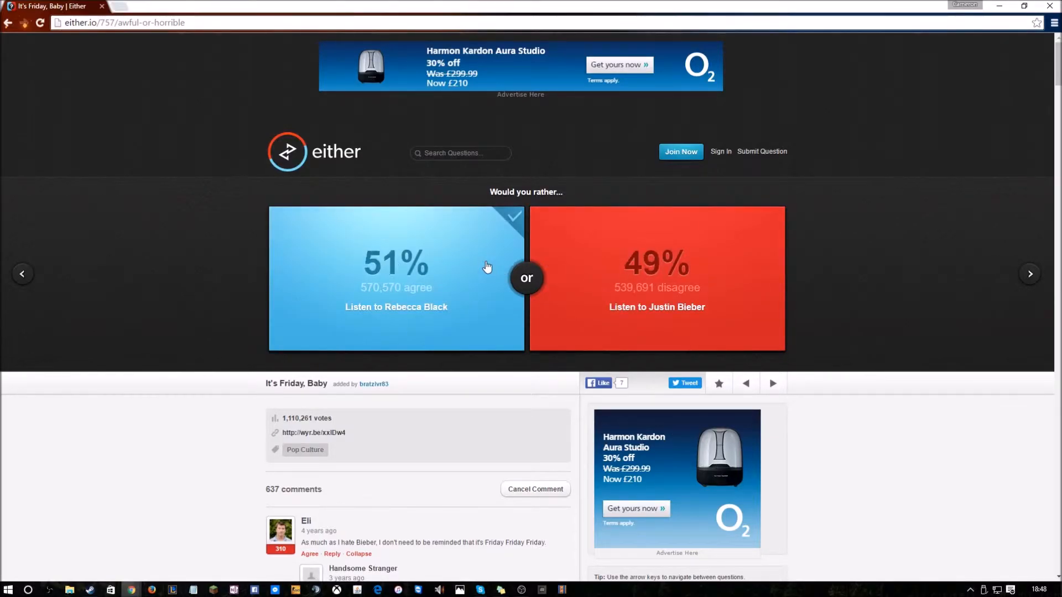
mouse_move(503, 274)
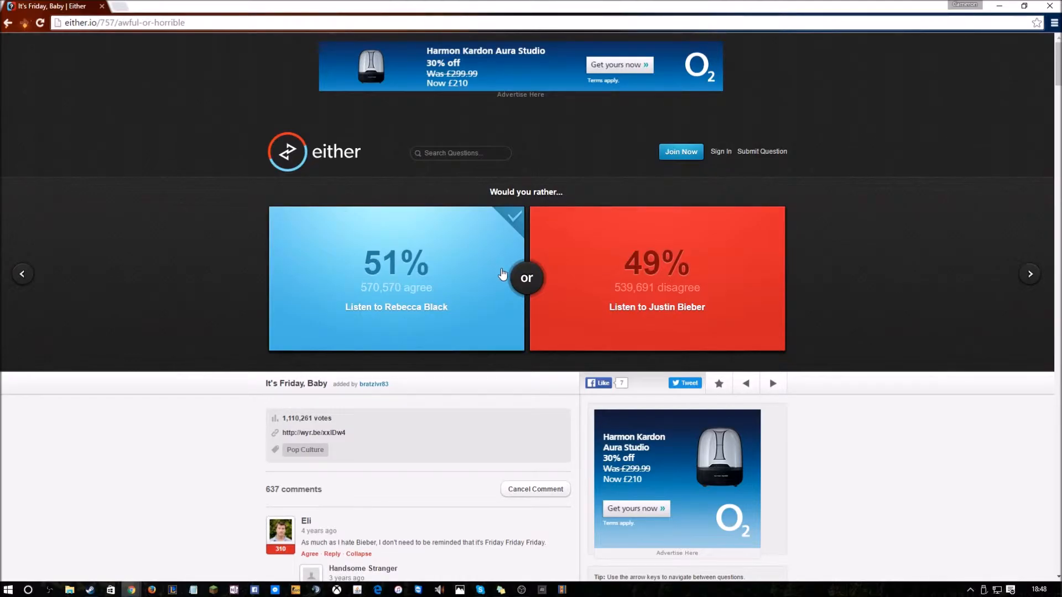
Load 'Emotionally Paralyzed': losing emotions versus physical paralysis, left unanswered
click(772, 383)
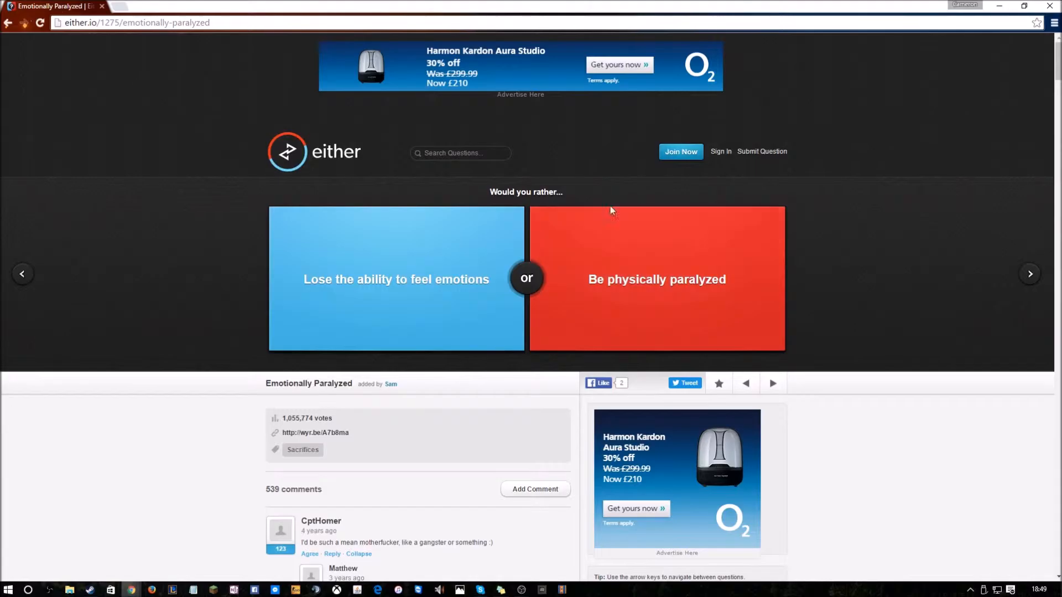
mouse_move(845, 224)
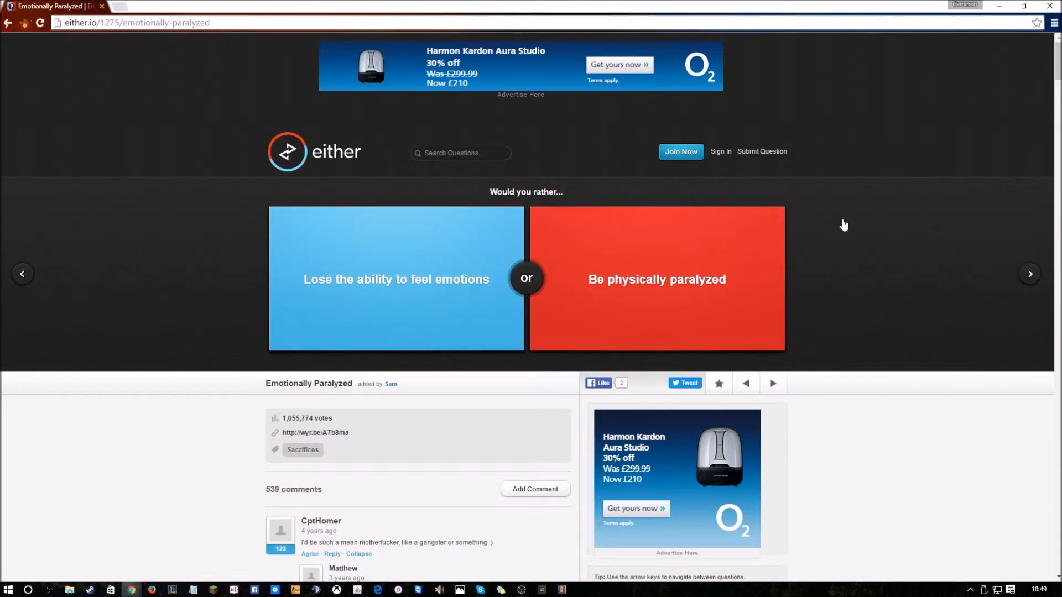
mouse_move(718, 245)
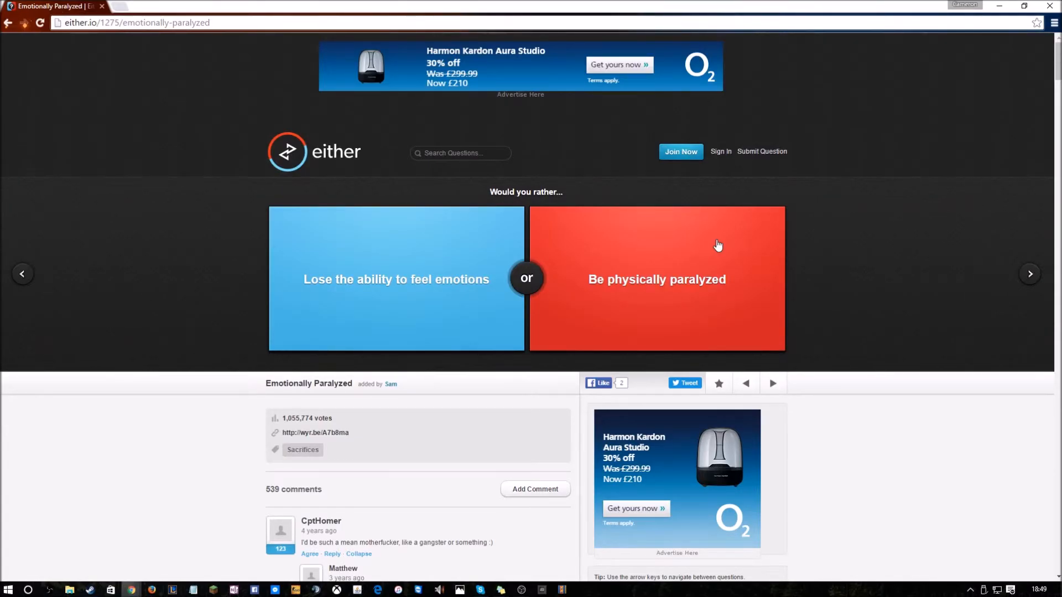
mouse_move(567, 326)
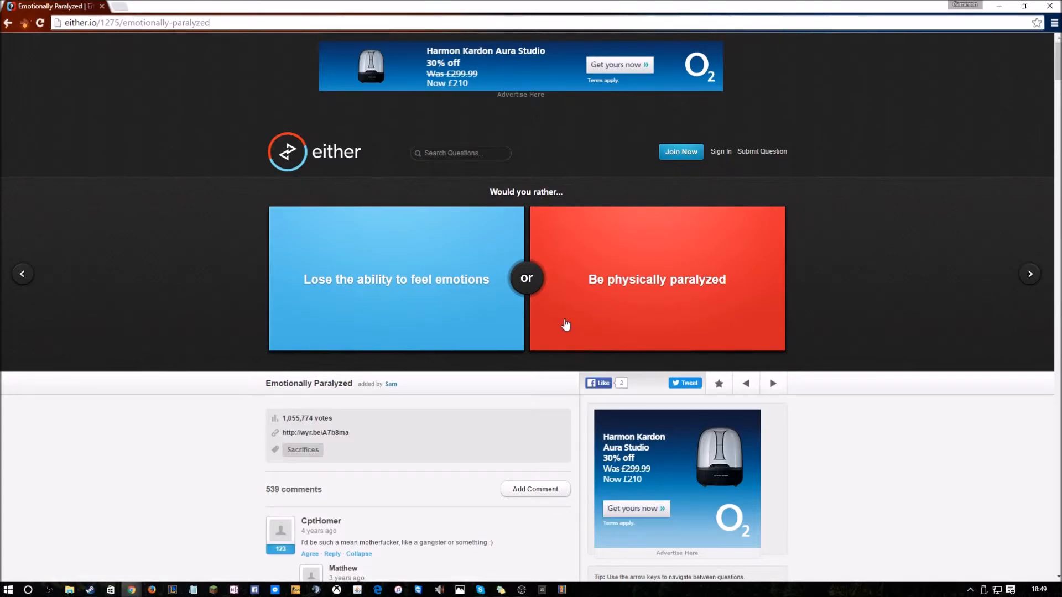
mouse_move(642, 302)
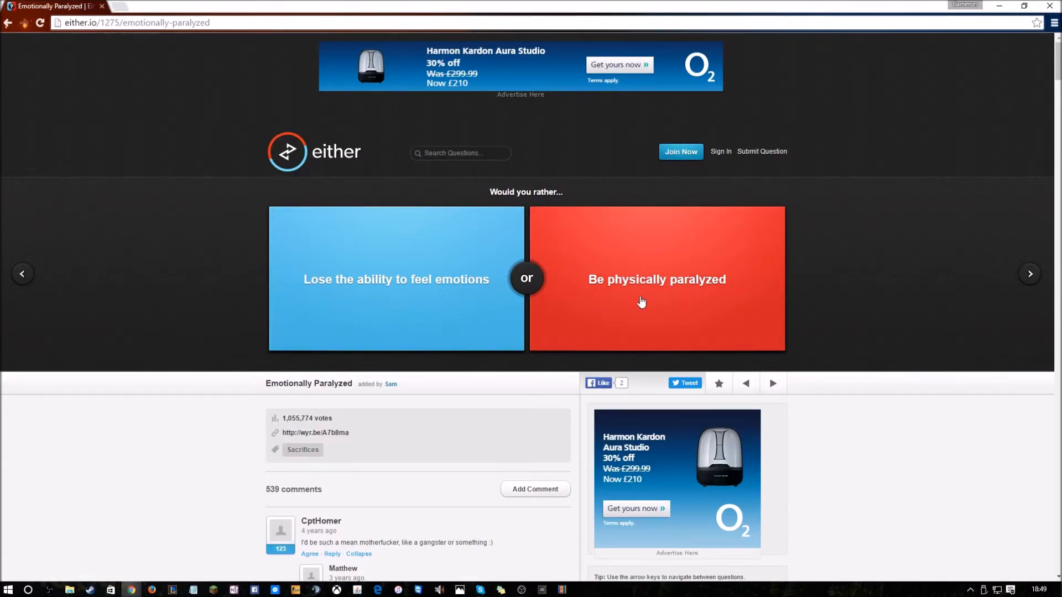
mouse_move(559, 333)
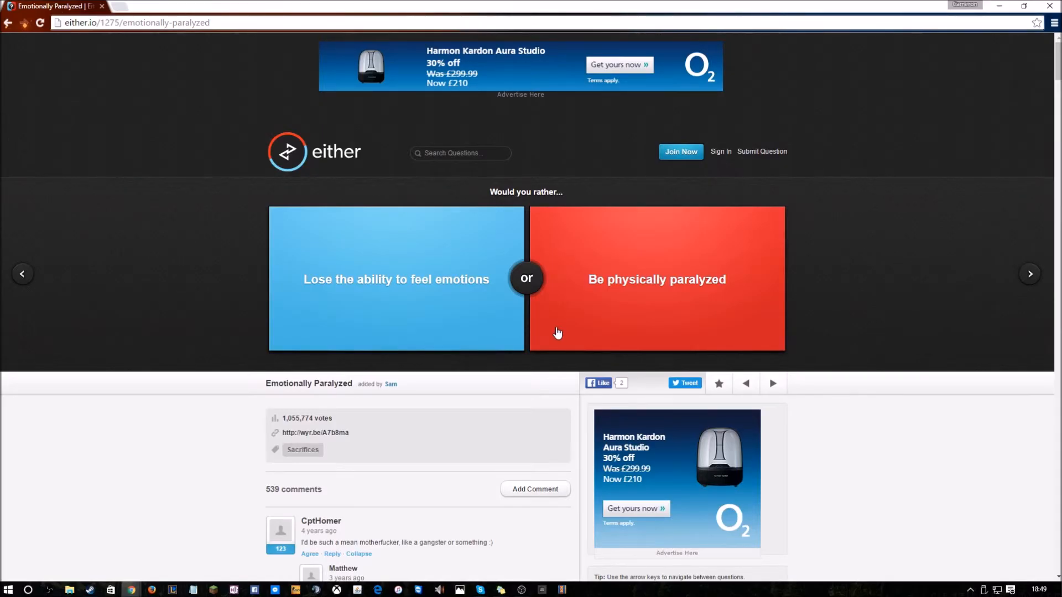
Skip 'Emotionally Paralyzed' unanswered to load the PhD versus high-paying job question
click(656, 279)
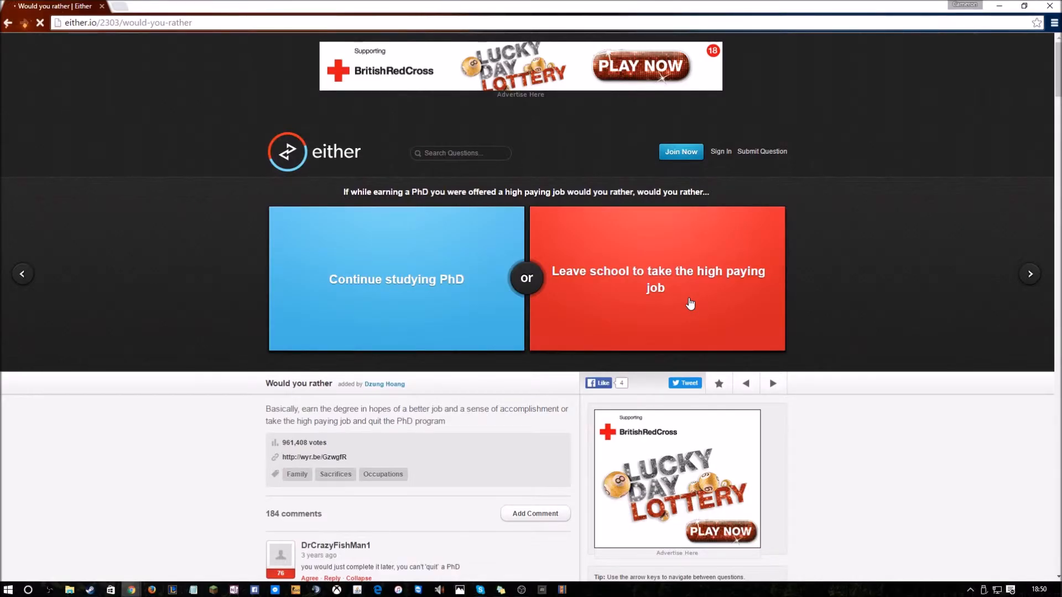
mouse_move(548, 311)
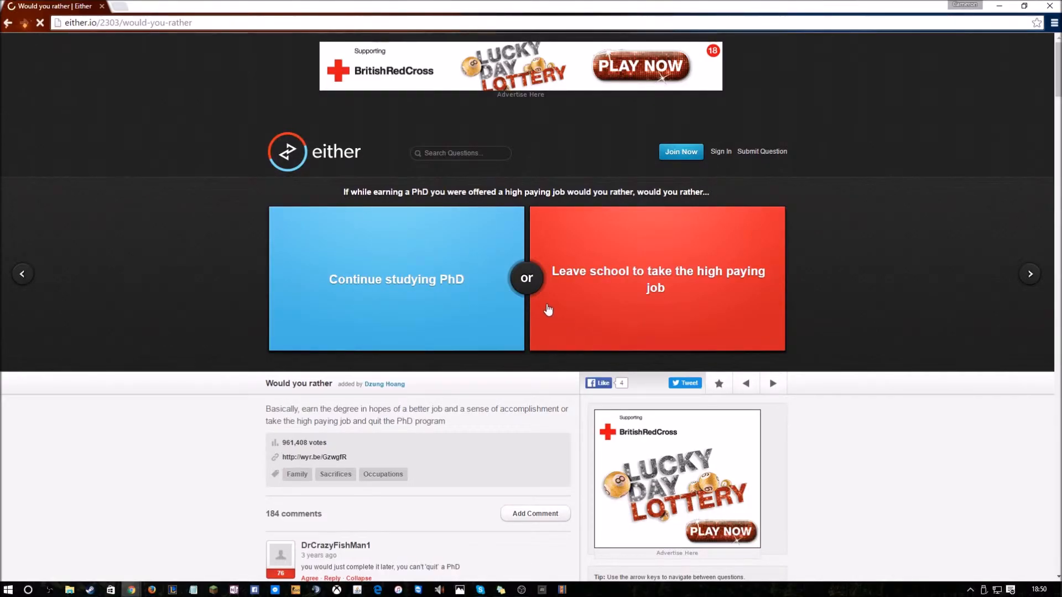
mouse_move(554, 339)
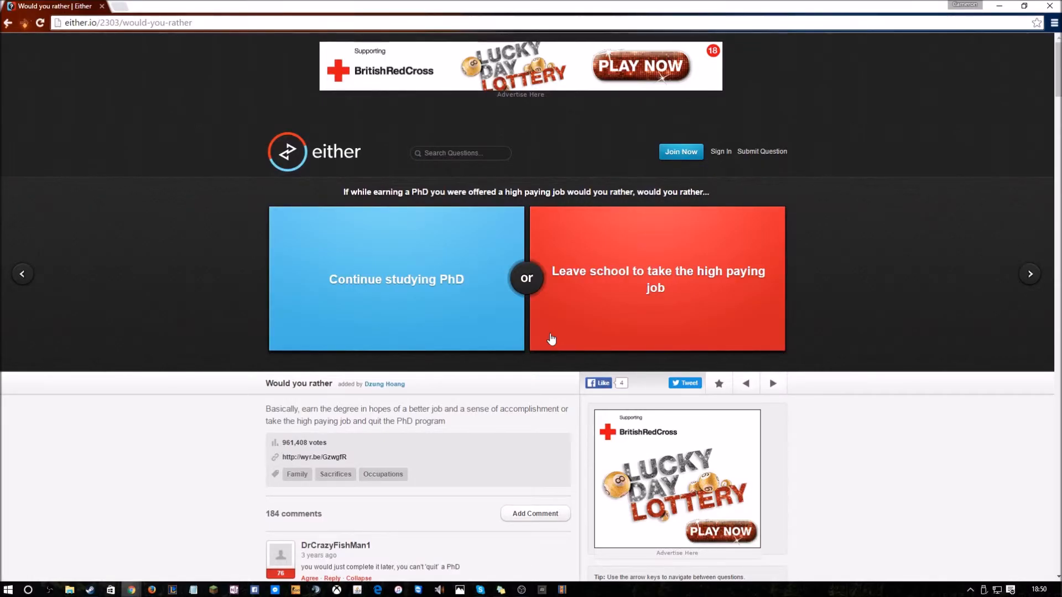
mouse_move(596, 300)
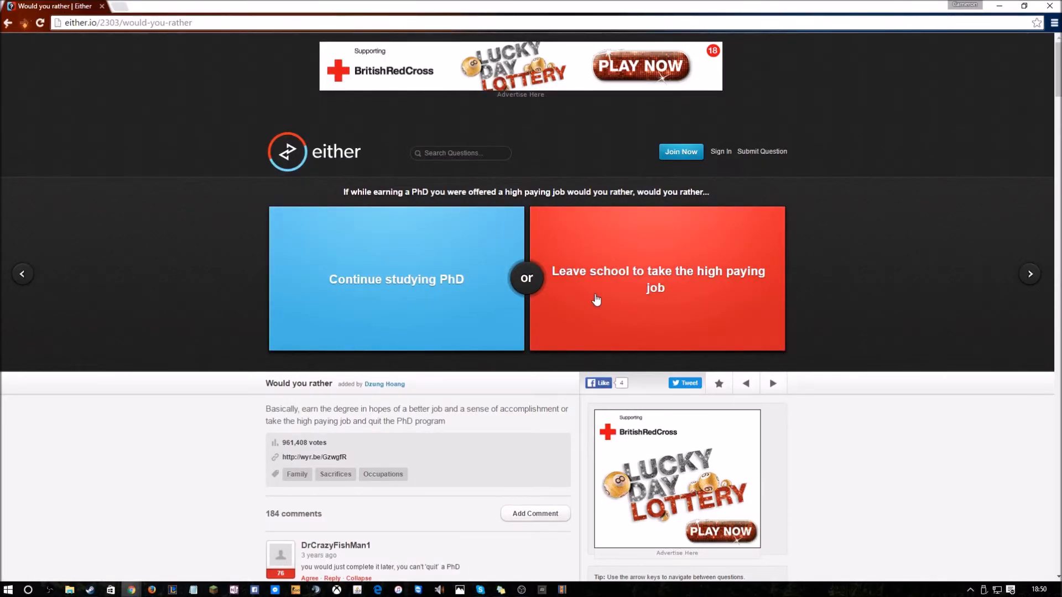
mouse_move(585, 305)
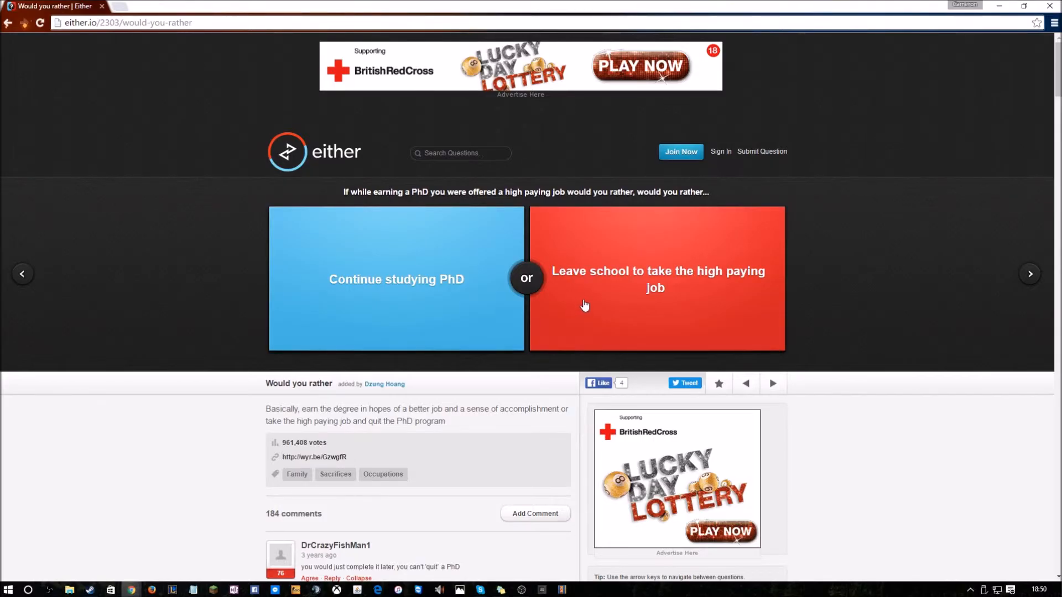
mouse_move(655, 293)
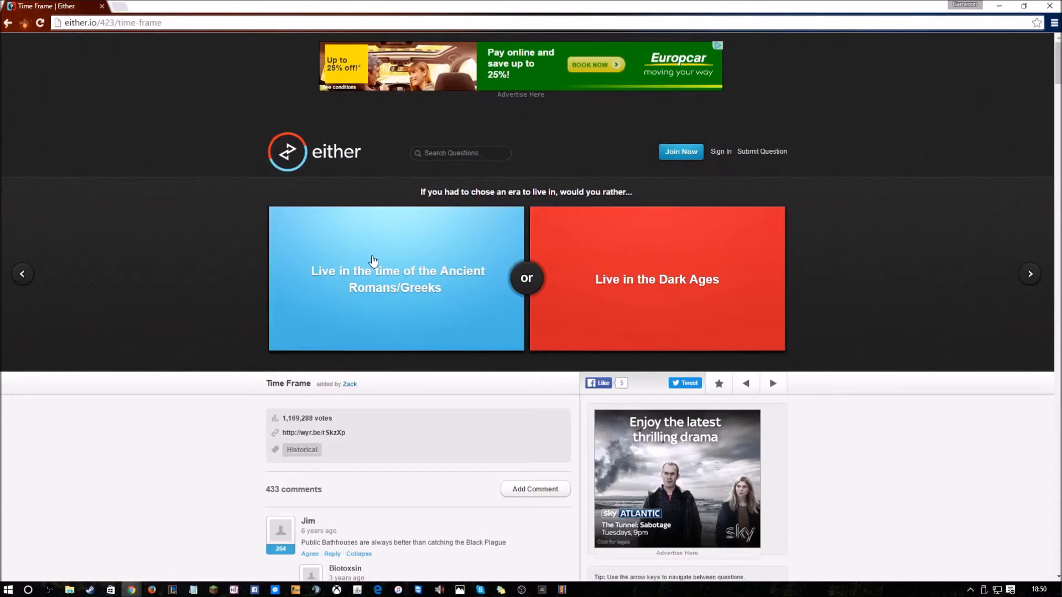
mouse_move(311, 288)
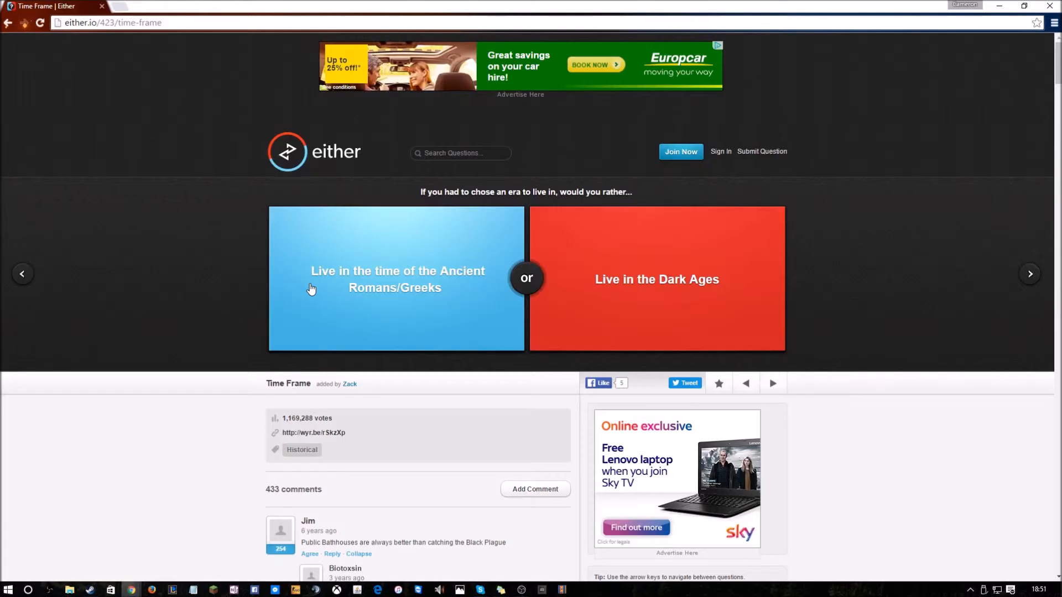
mouse_move(605, 264)
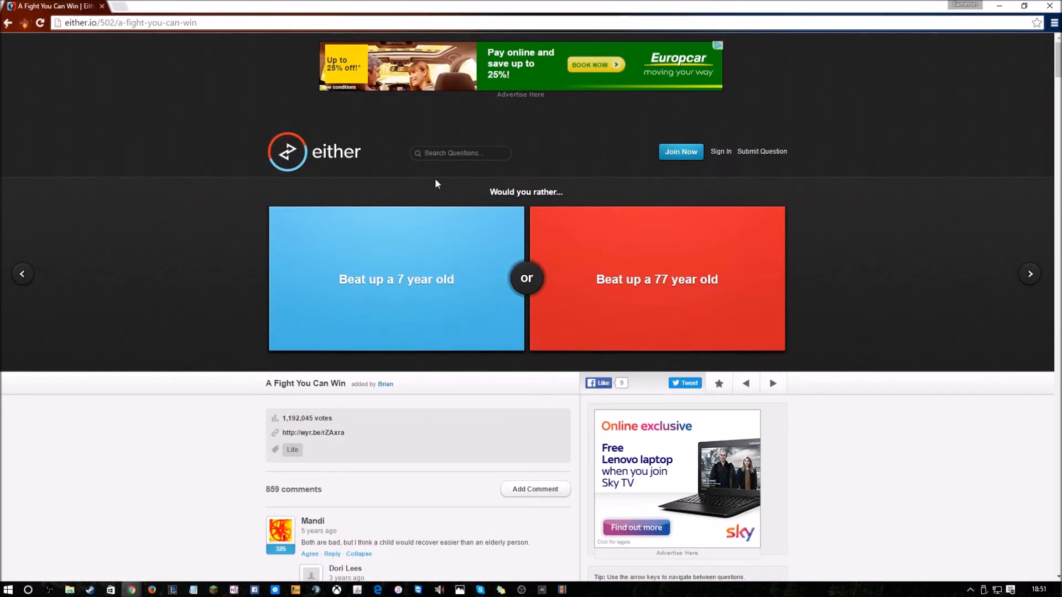
mouse_move(454, 182)
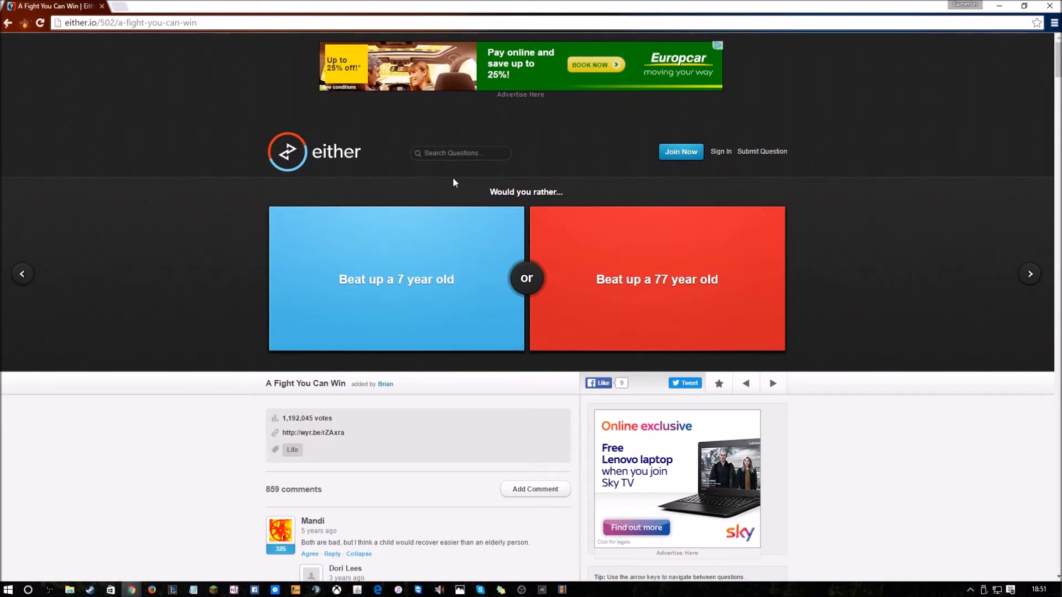
mouse_move(451, 253)
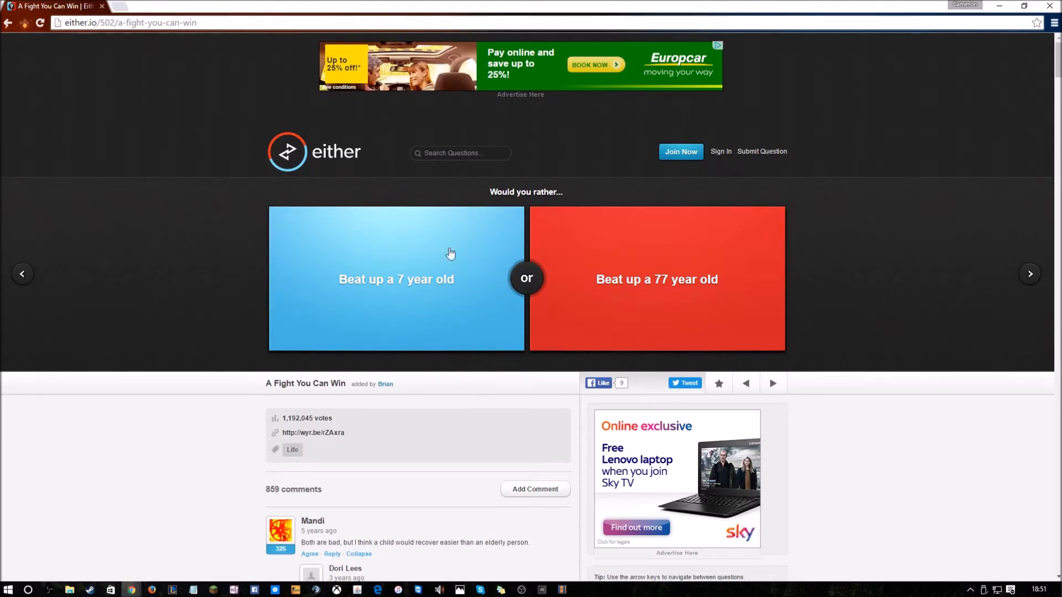
mouse_move(615, 246)
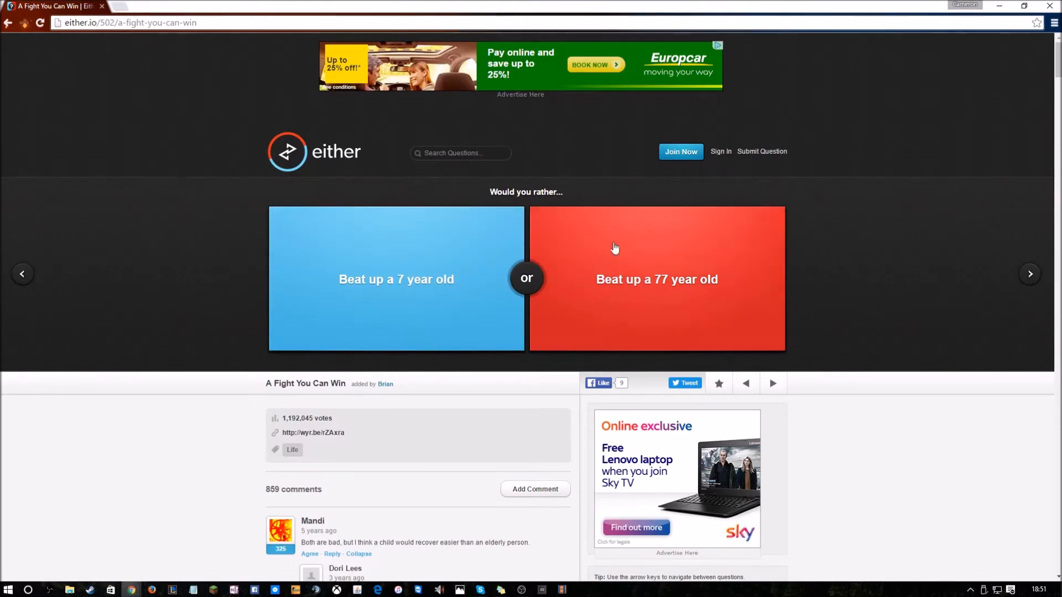
Skip 'A Fight You Can Win' unanswered, briefly revisit it, then land on 'Value of Sports'
click(772, 383)
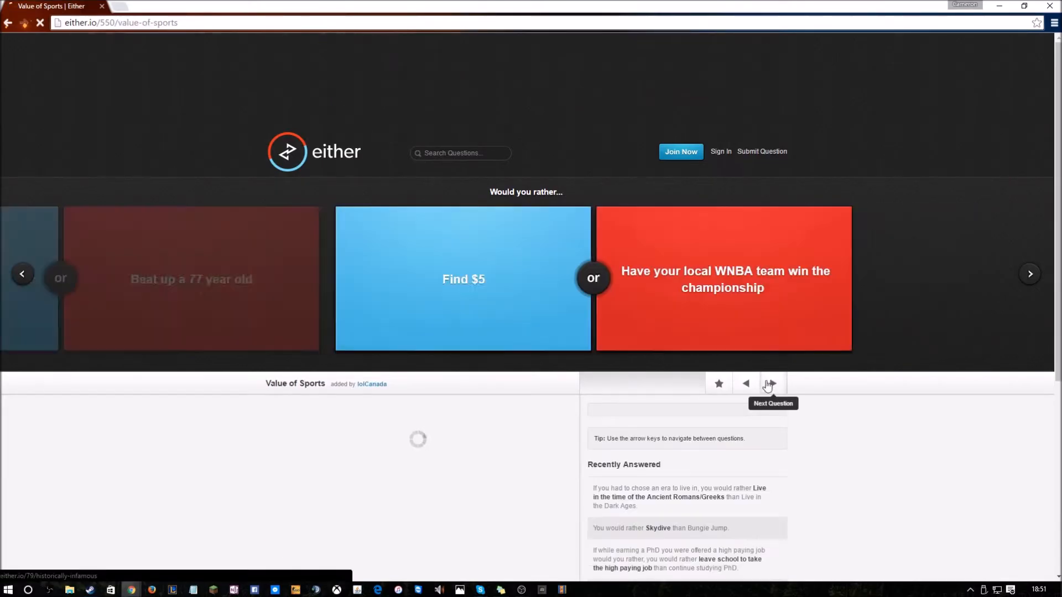
click(770, 383)
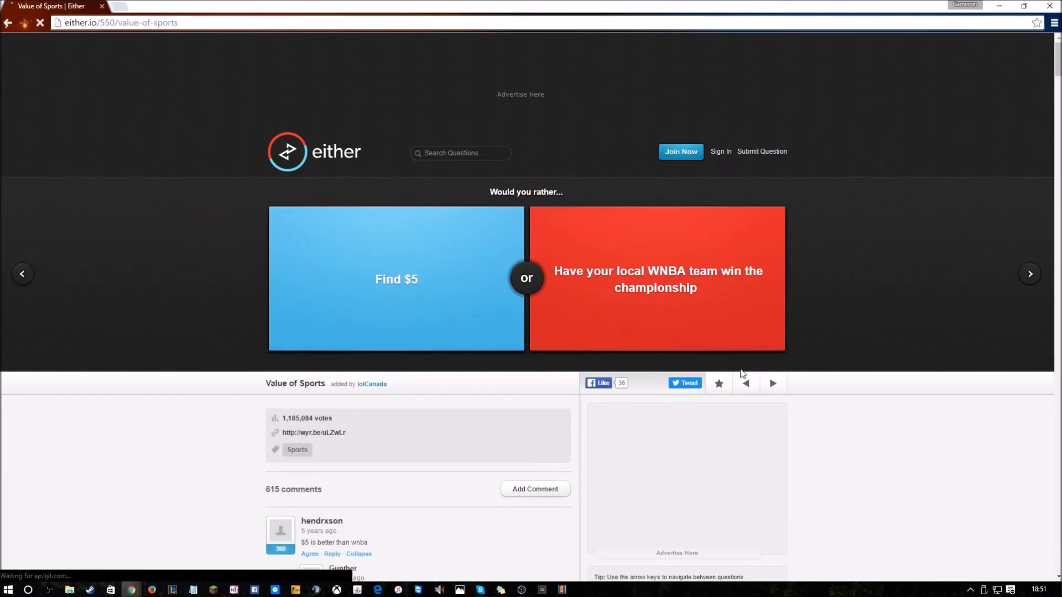
click(744, 383)
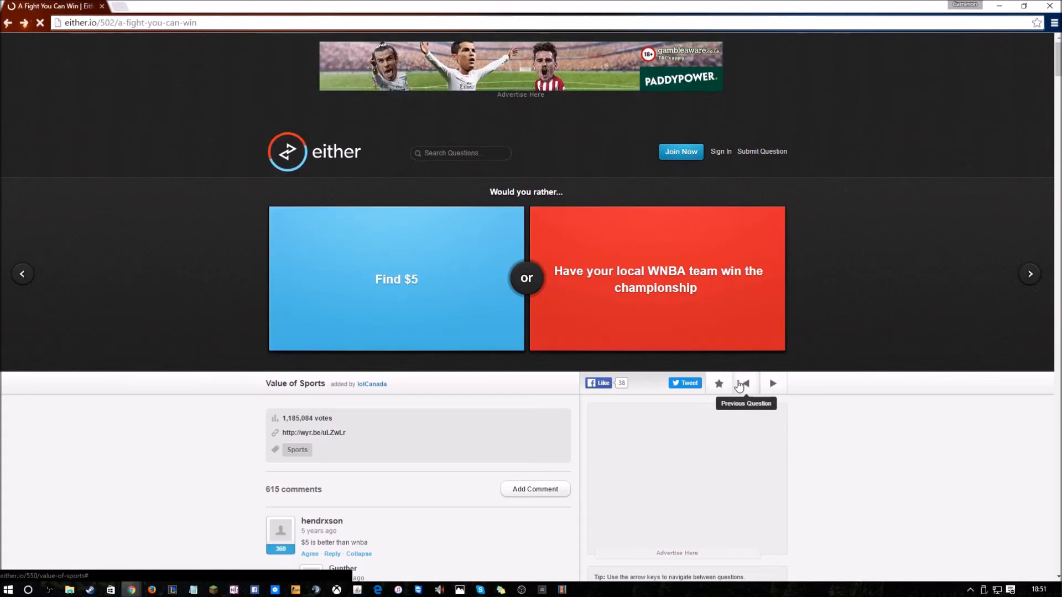
click(743, 383)
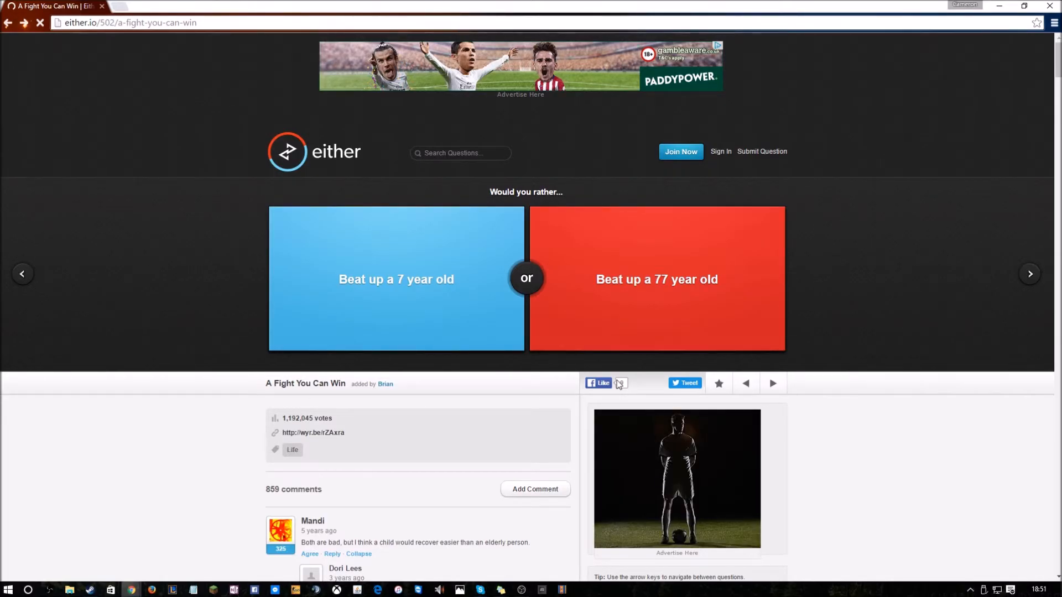
click(772, 383)
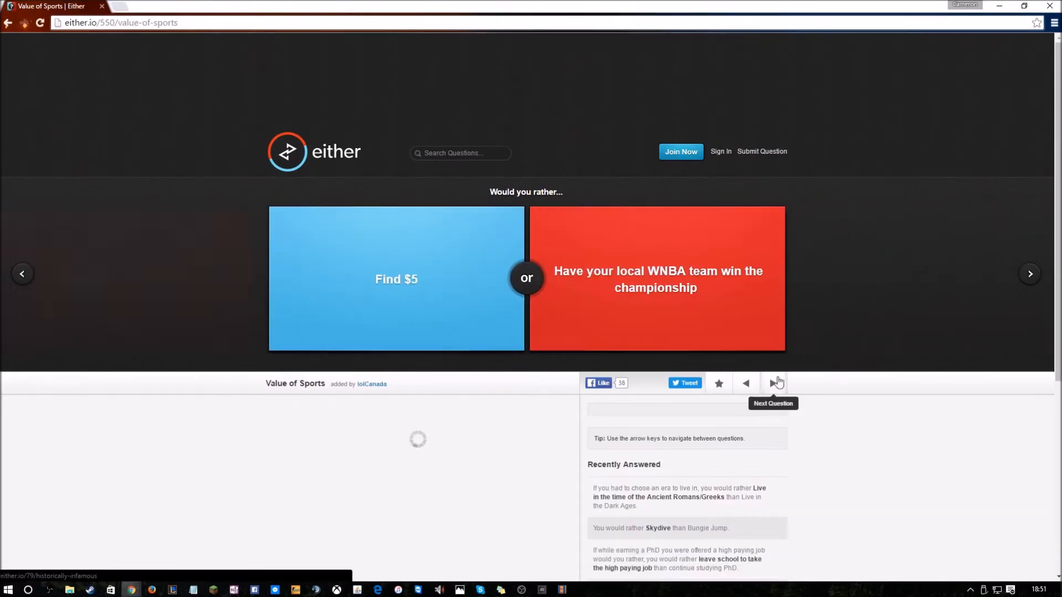
Leave 'Value of Sports' unanswered and load the security guard versus FBI agent question
click(773, 383)
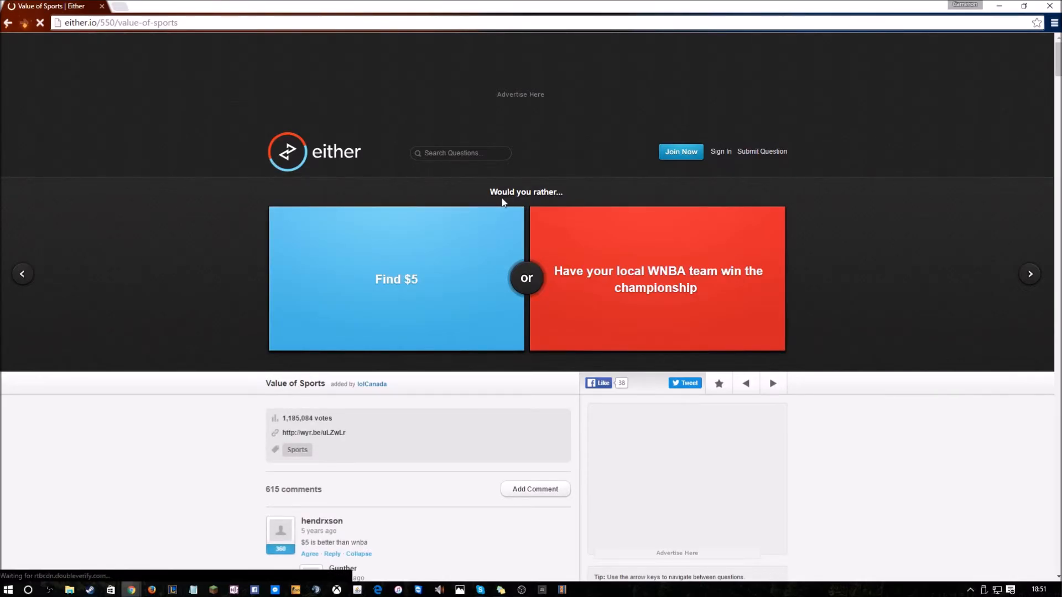
mouse_move(519, 244)
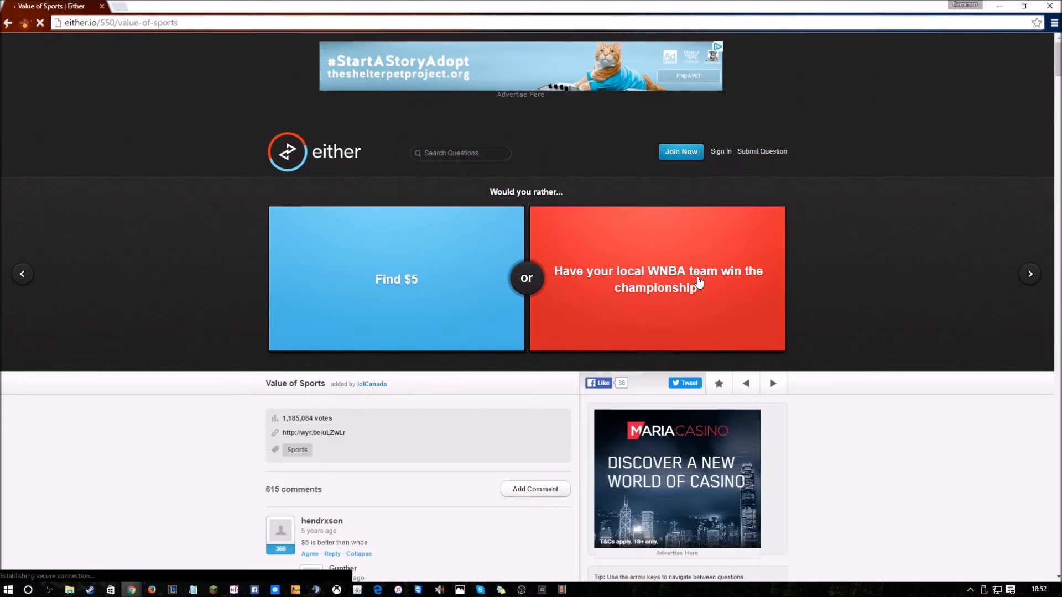
mouse_move(591, 297)
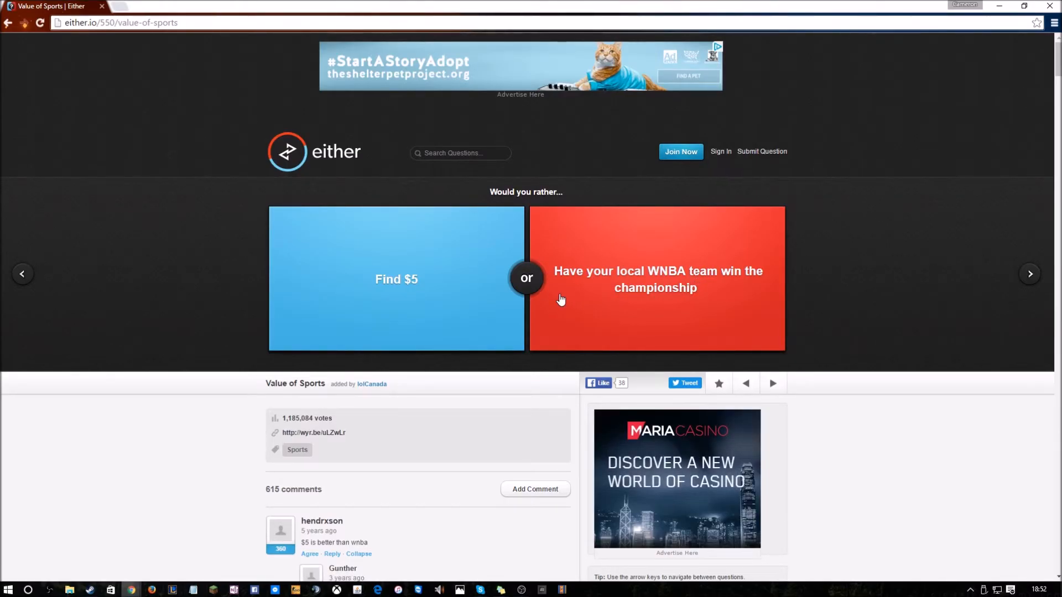
mouse_move(698, 278)
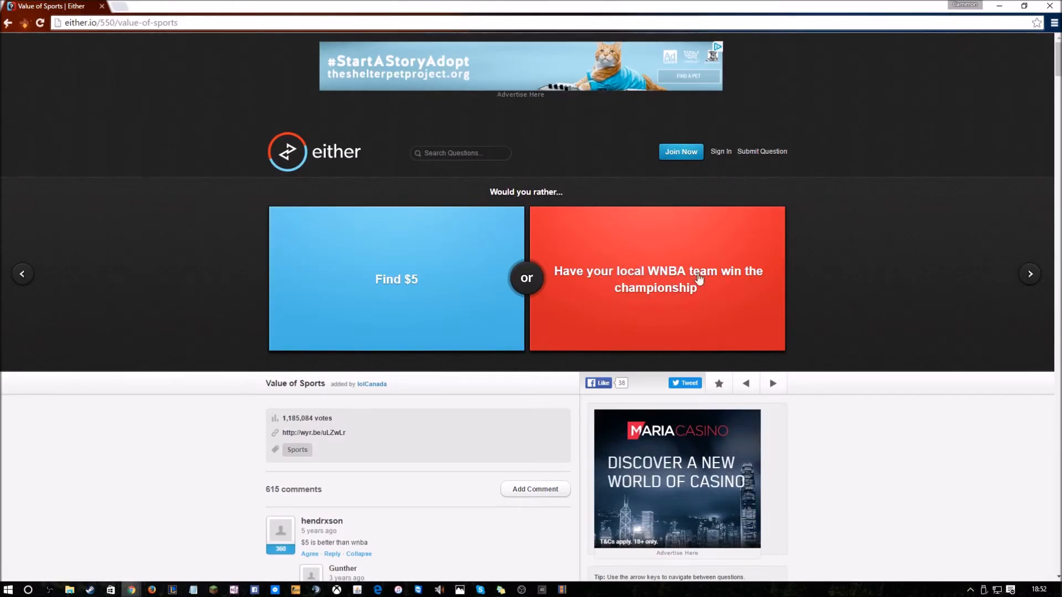
mouse_move(651, 302)
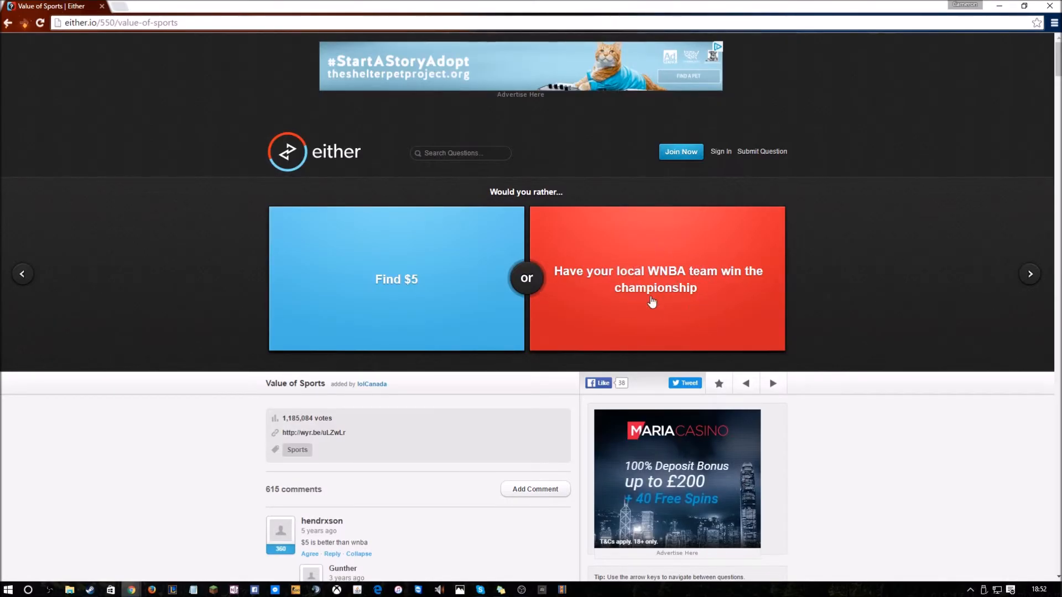
mouse_move(617, 325)
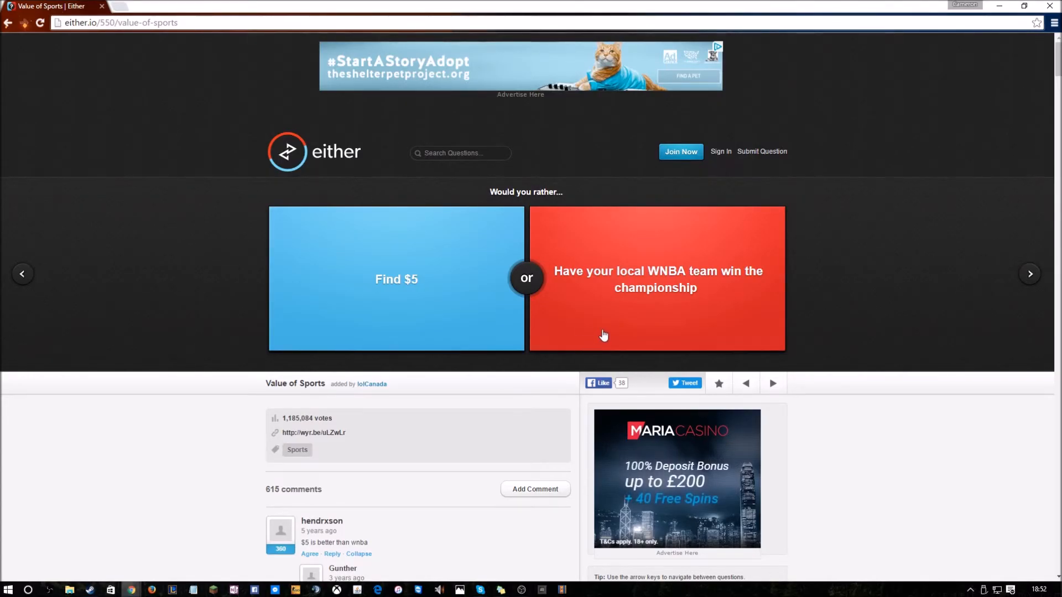
click(396, 279)
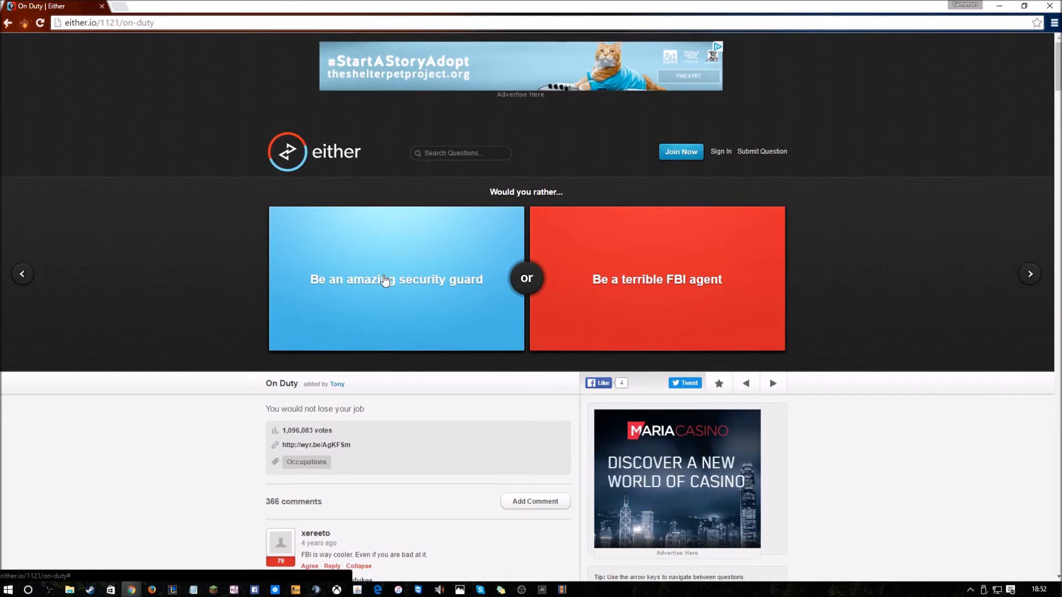
mouse_move(644, 258)
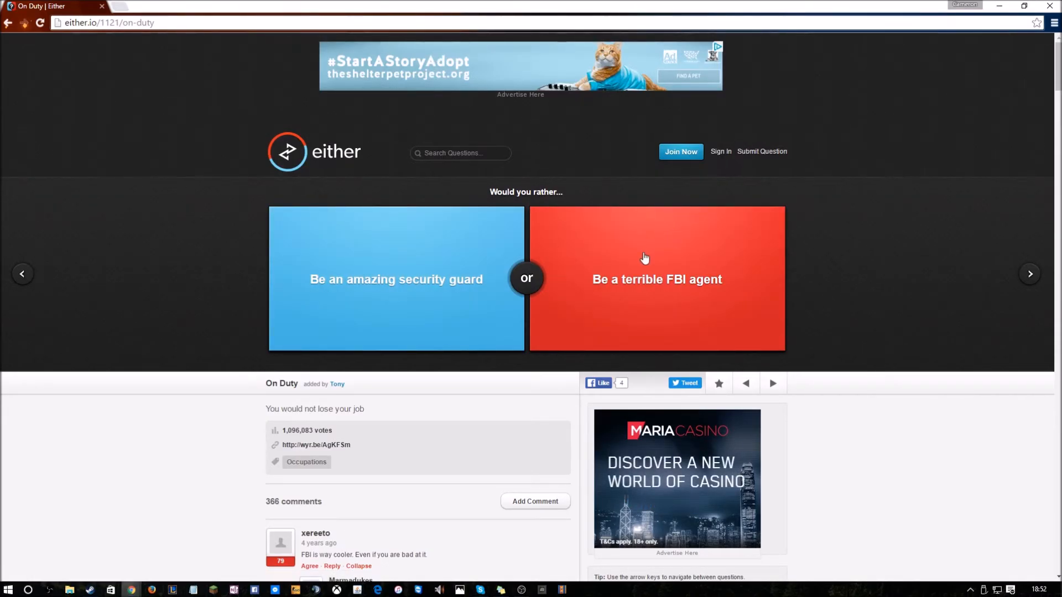
Vote terrible FBI agent (32%) and nudist colony (78%), reaching 'Crawl or Run'
click(655, 279)
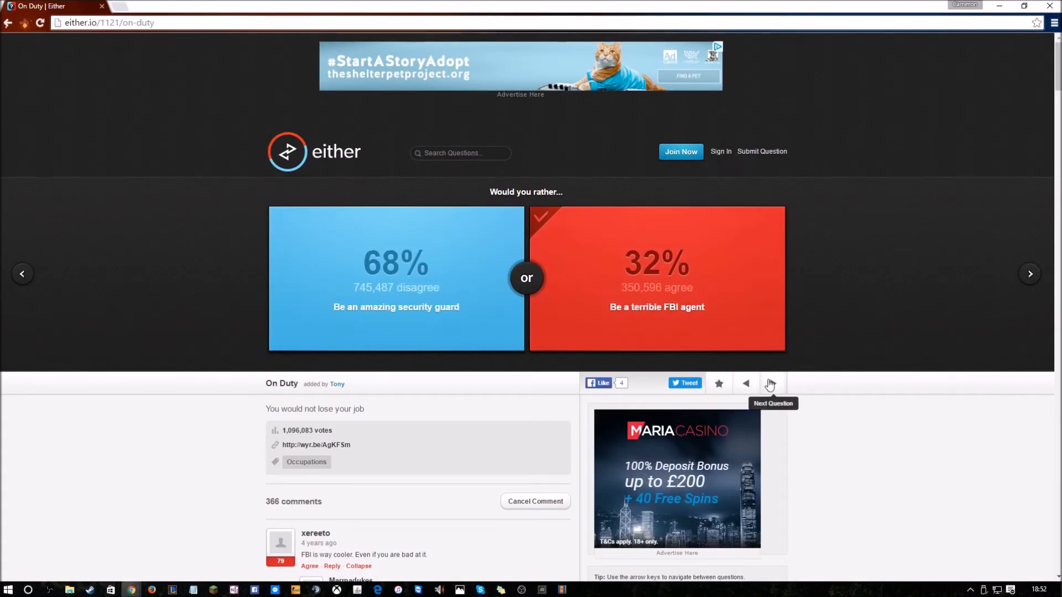
click(770, 383)
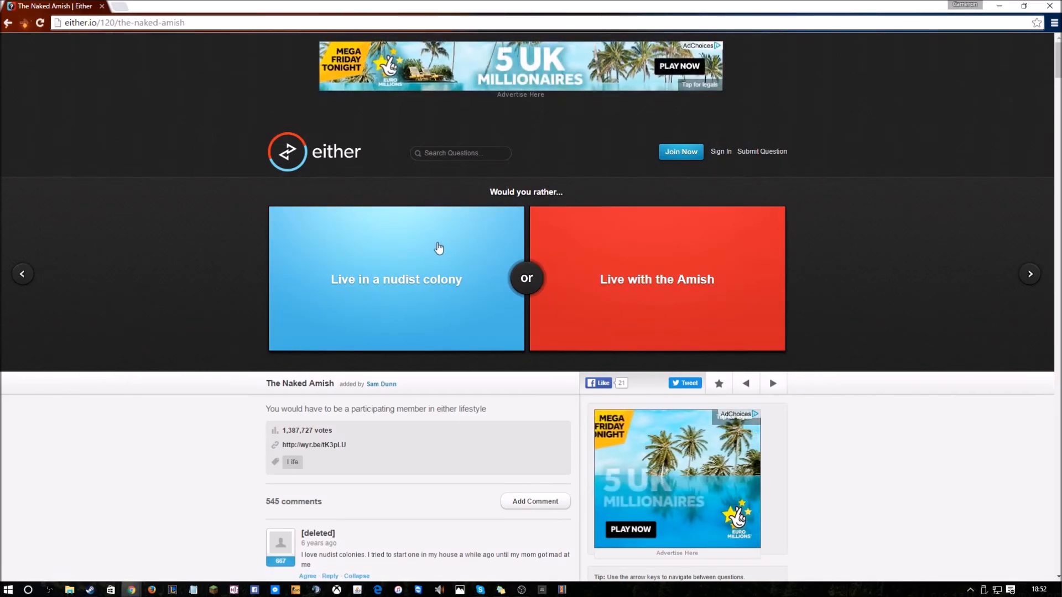
click(396, 279)
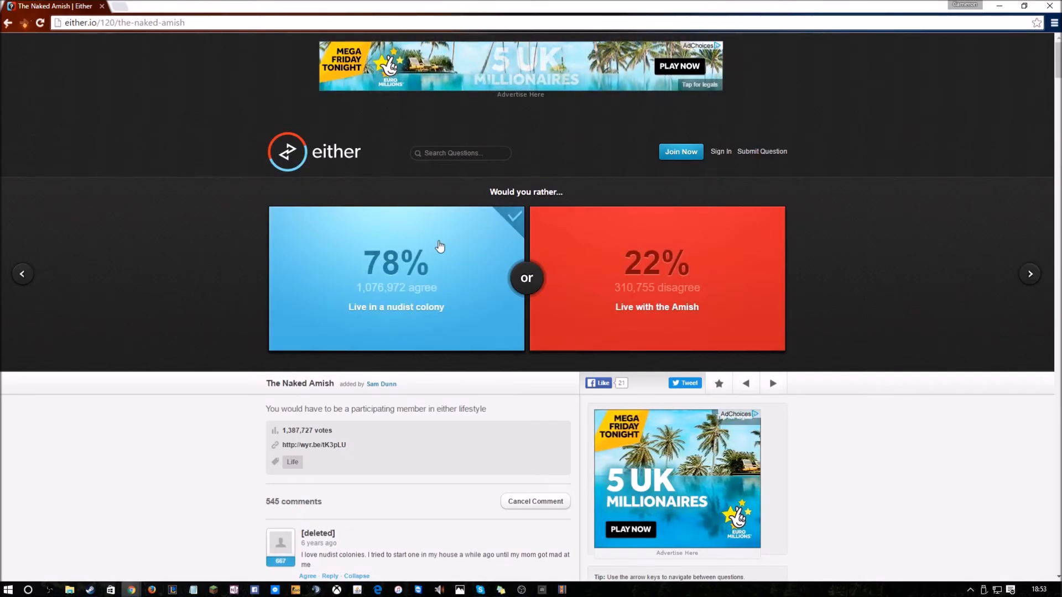
mouse_move(769, 382)
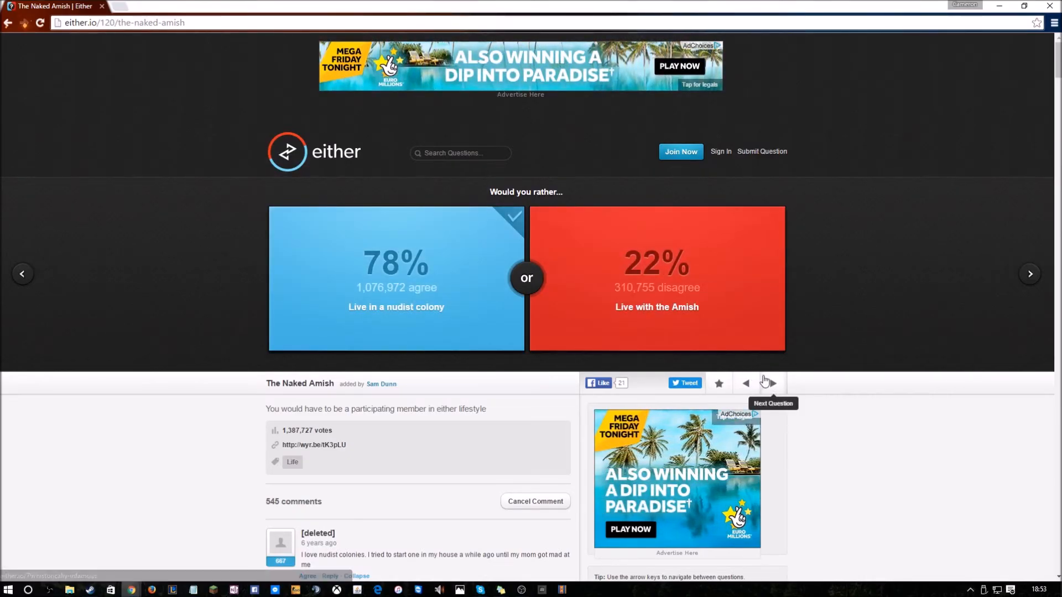
click(769, 383)
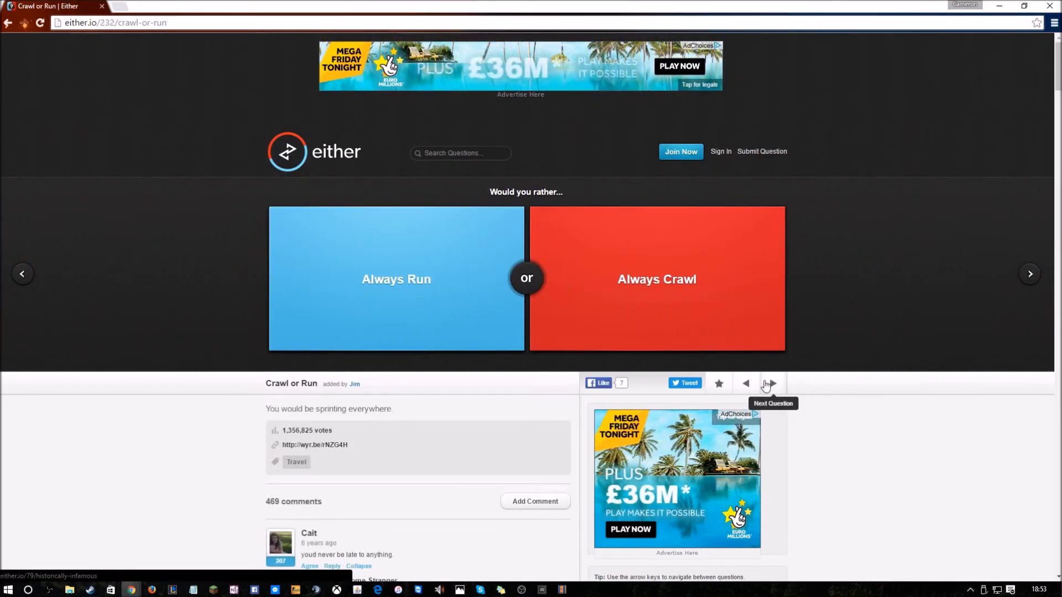
mouse_move(714, 356)
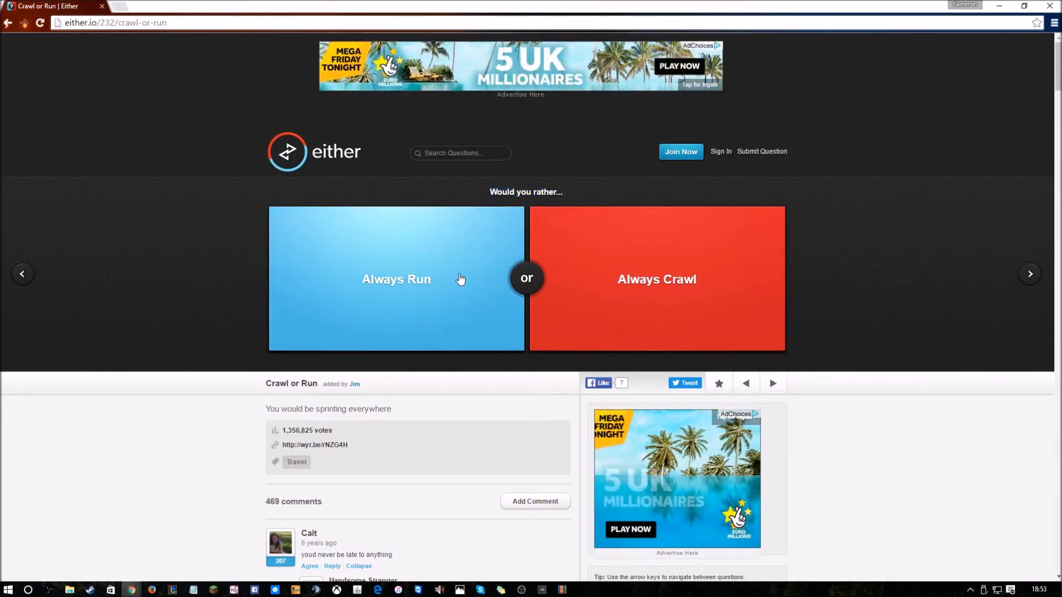
mouse_move(407, 291)
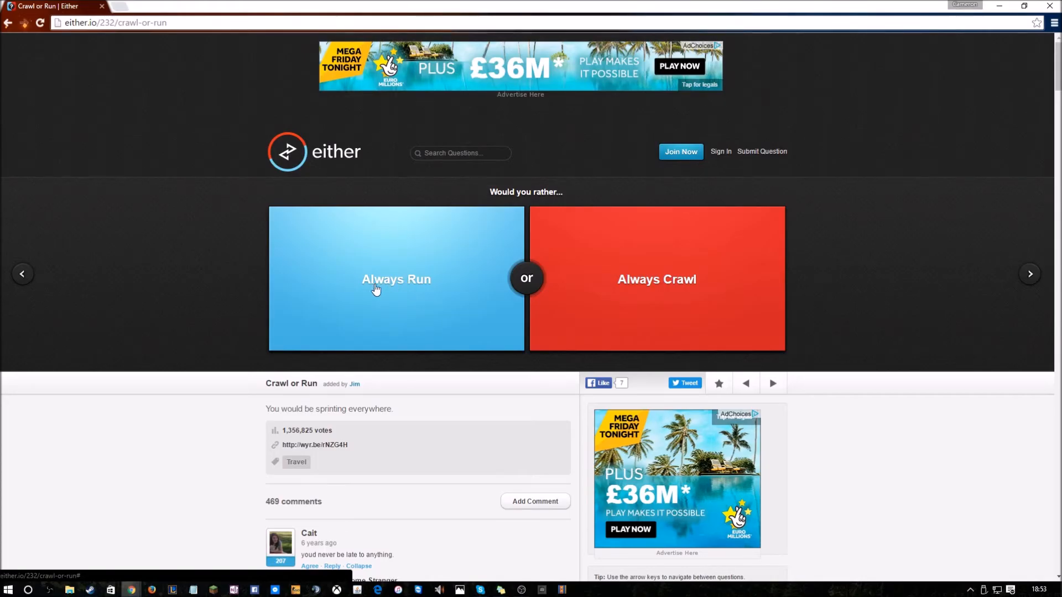
Vote 'Always Run' (62% versus 11%) and advance to 'Job Opportunities'
click(396, 279)
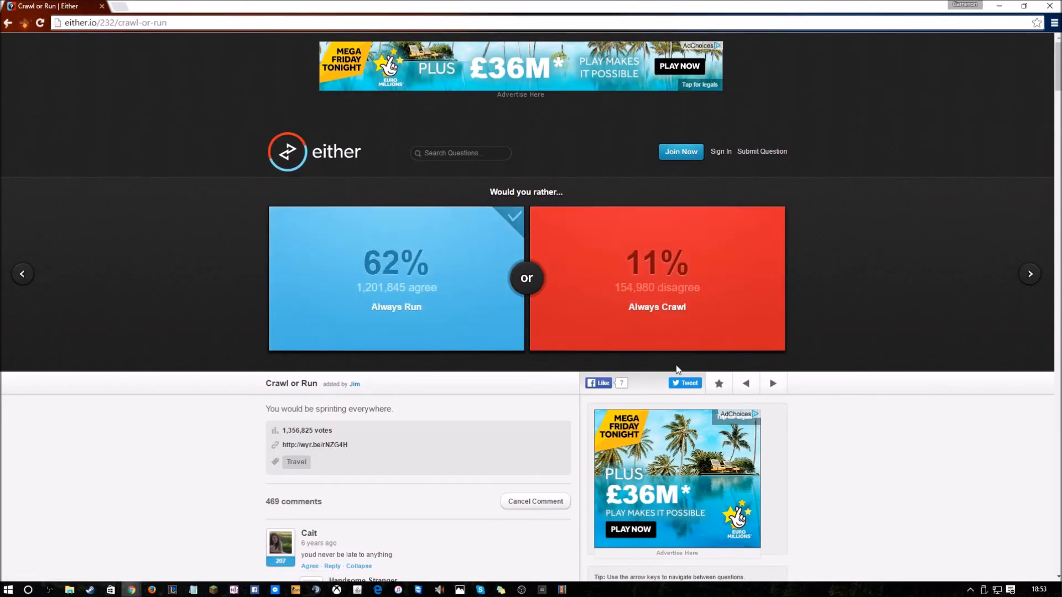
click(773, 383)
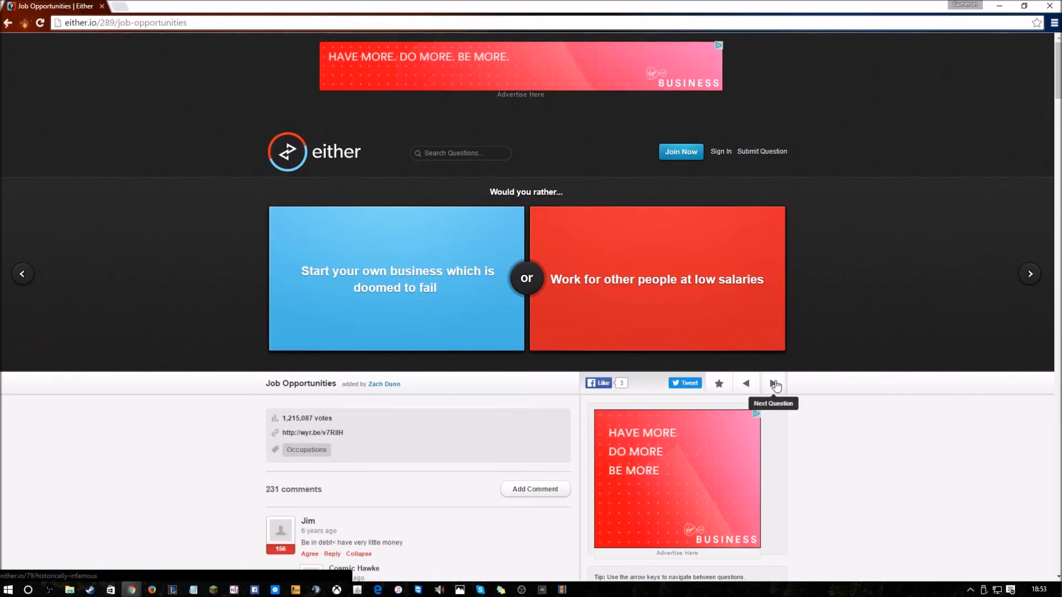
mouse_move(719, 384)
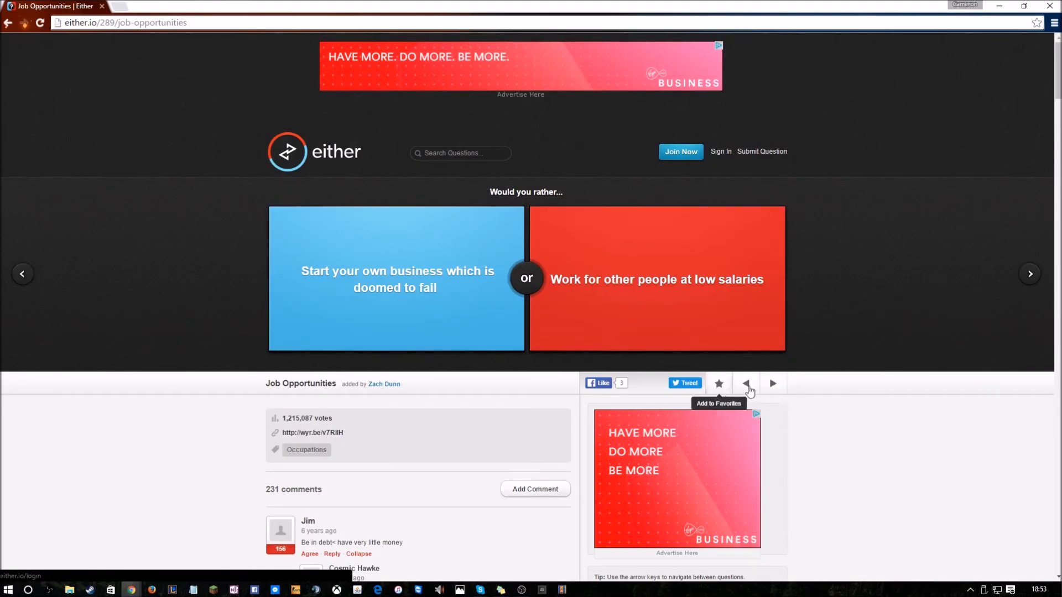
Vote to start a doomed business (43% versus 57%) and advance to 'I'll See You At Recess'
click(745, 383)
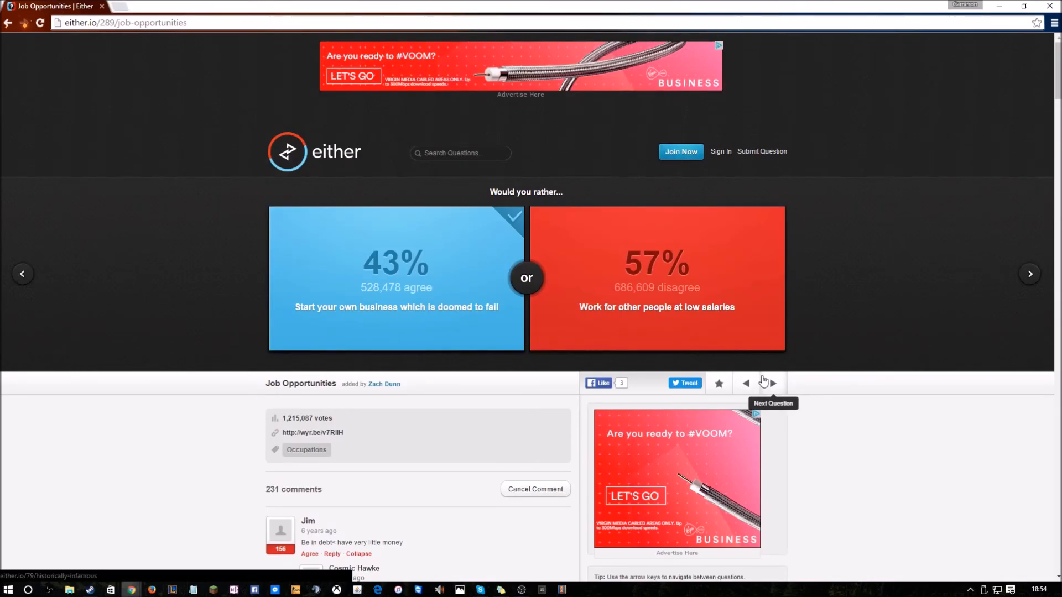
click(771, 384)
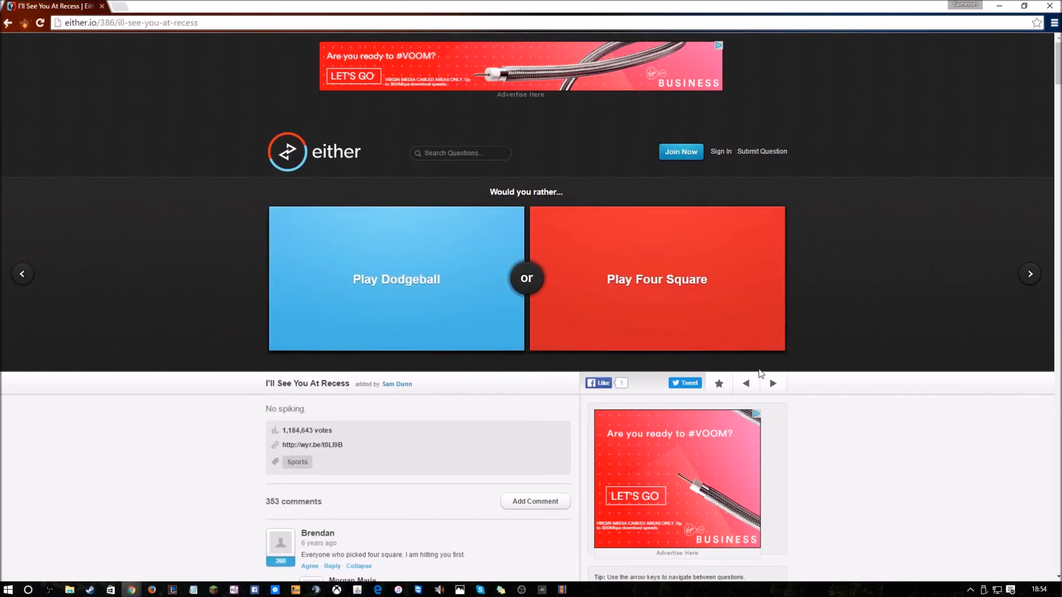
mouse_move(684, 383)
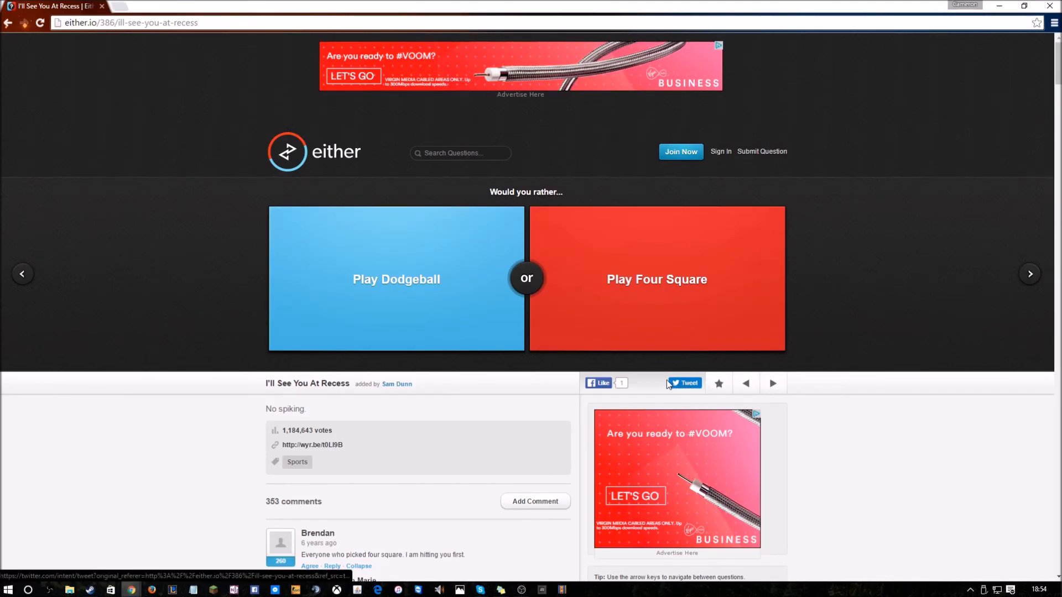
mouse_move(375, 234)
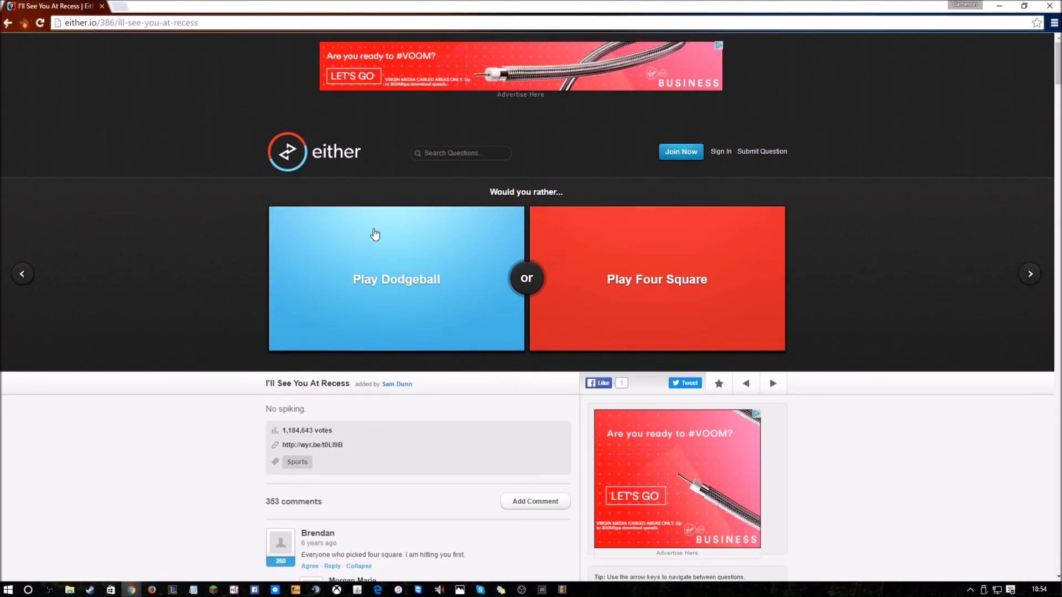
mouse_move(408, 218)
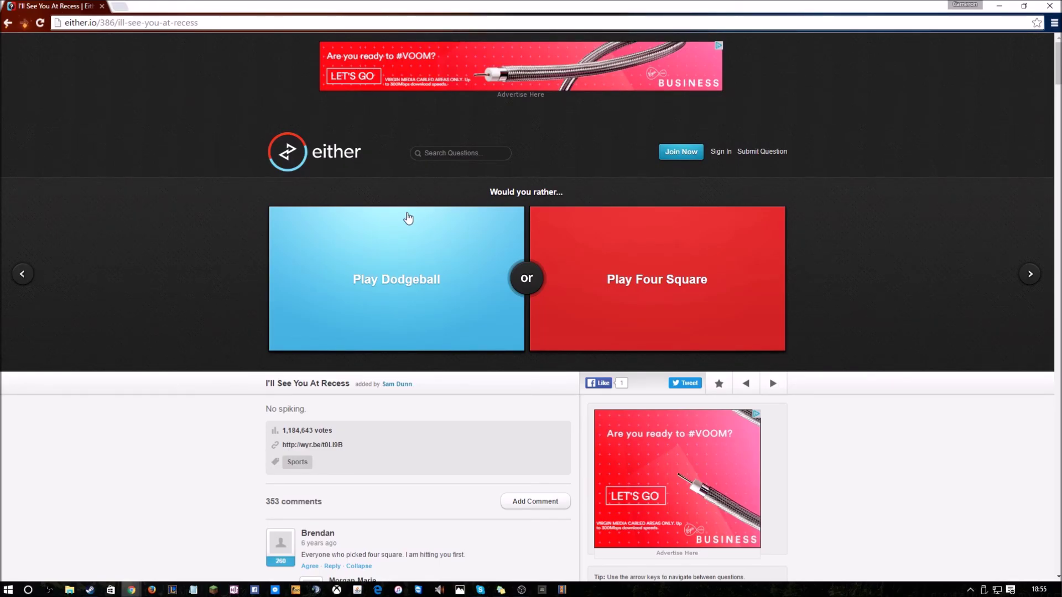
mouse_move(426, 223)
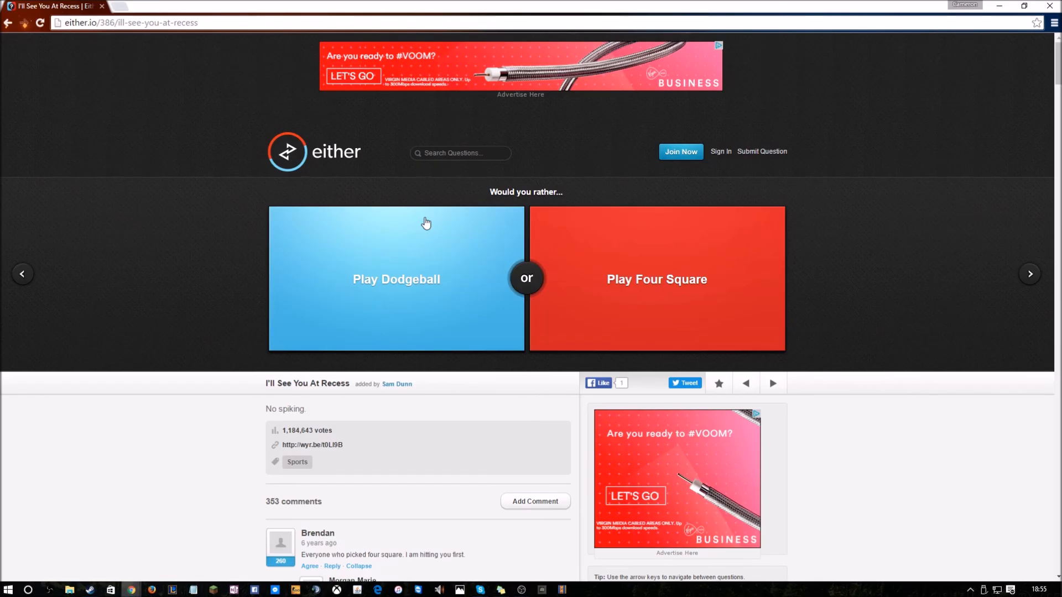
mouse_move(640, 371)
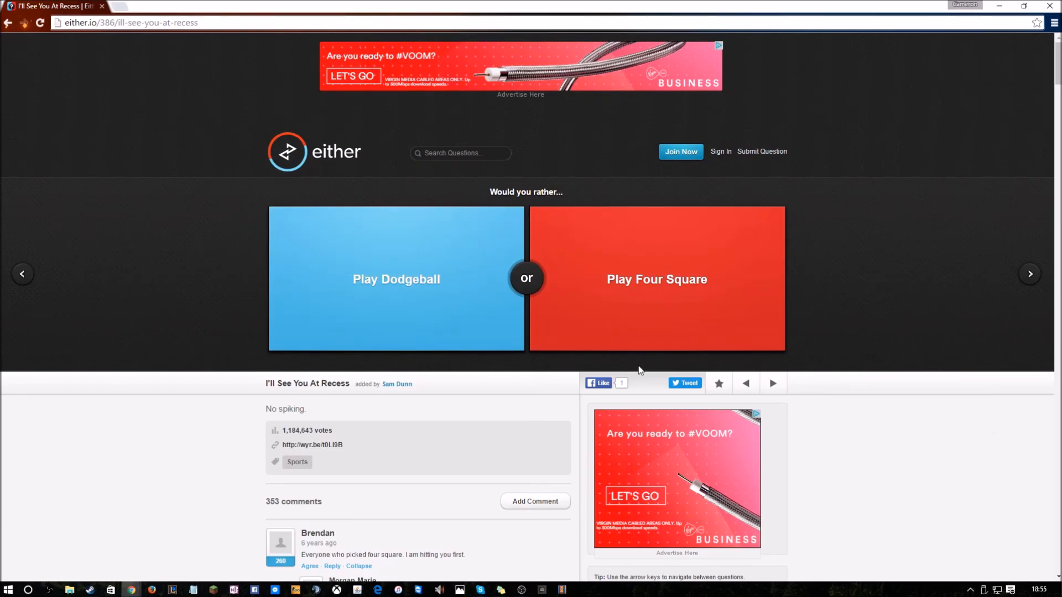